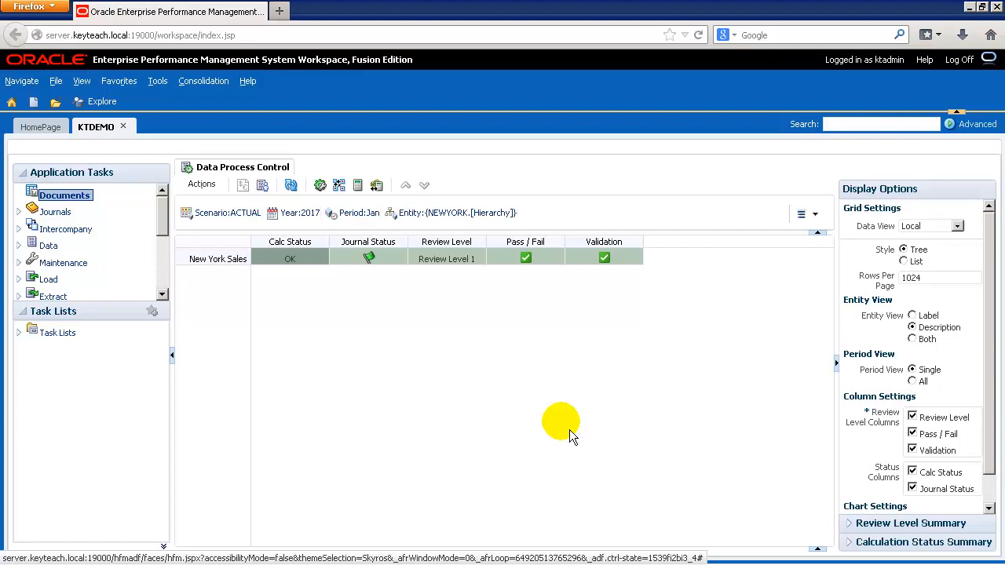
mouse_move(524, 426)
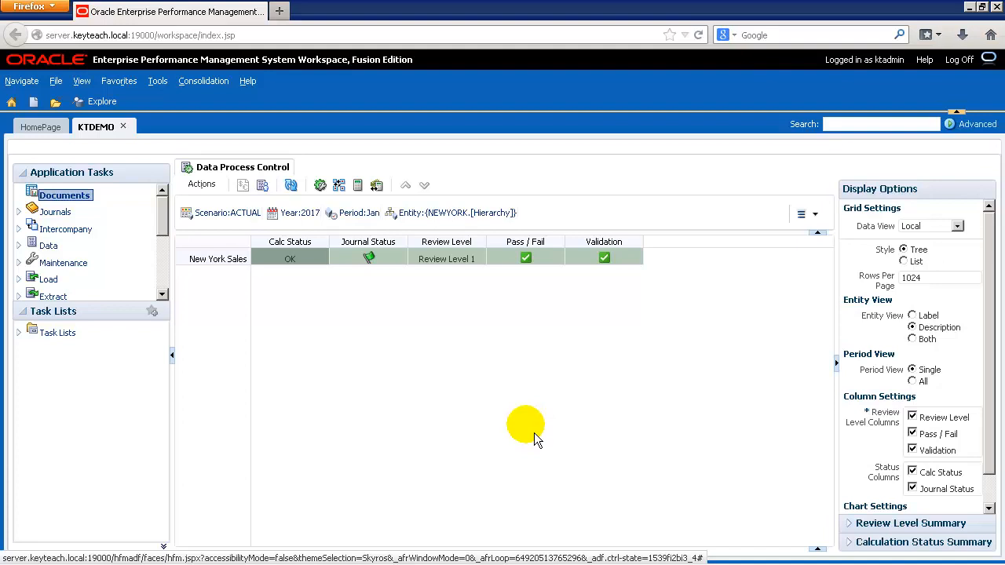
mouse_move(126, 195)
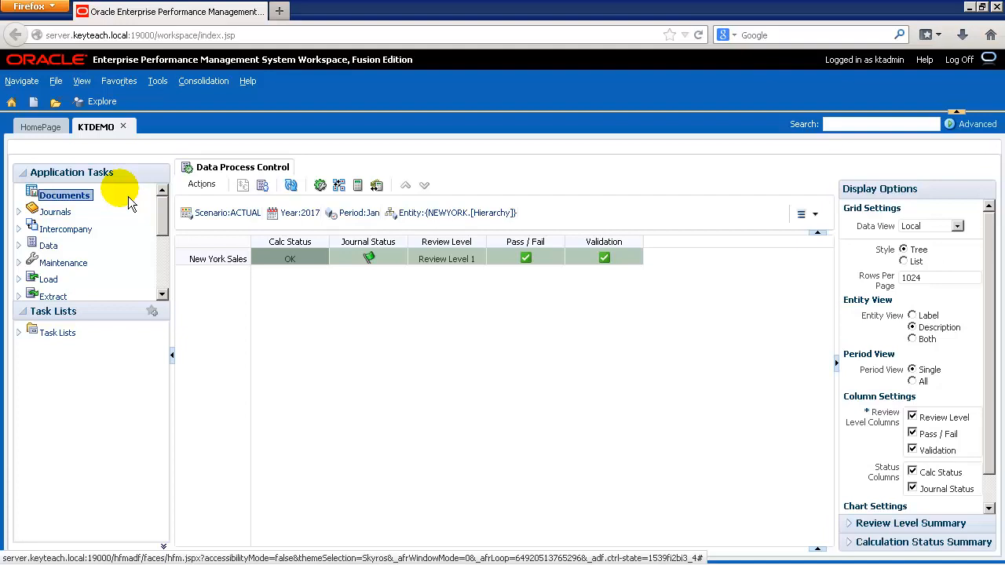
mouse_move(109, 345)
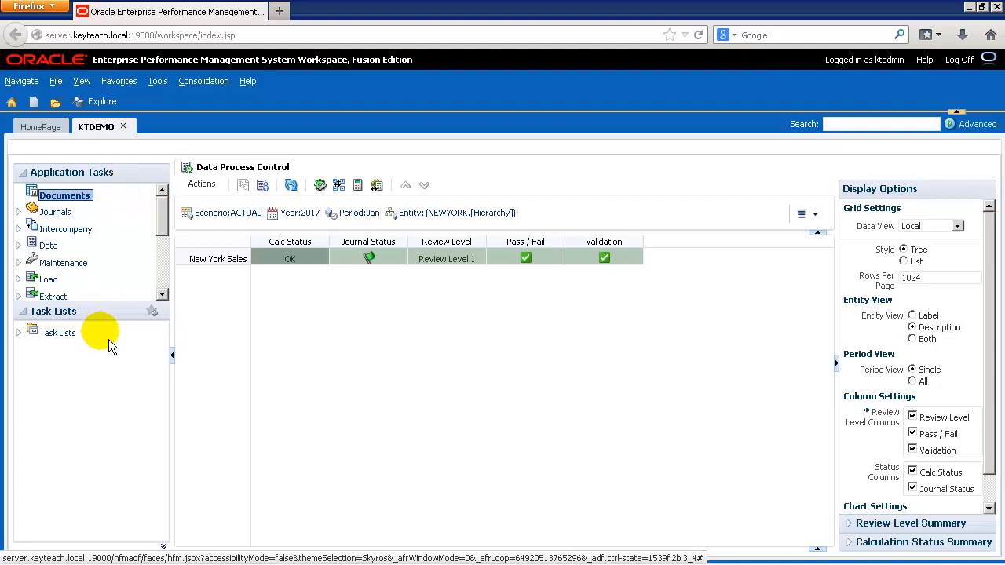
mouse_move(112, 353)
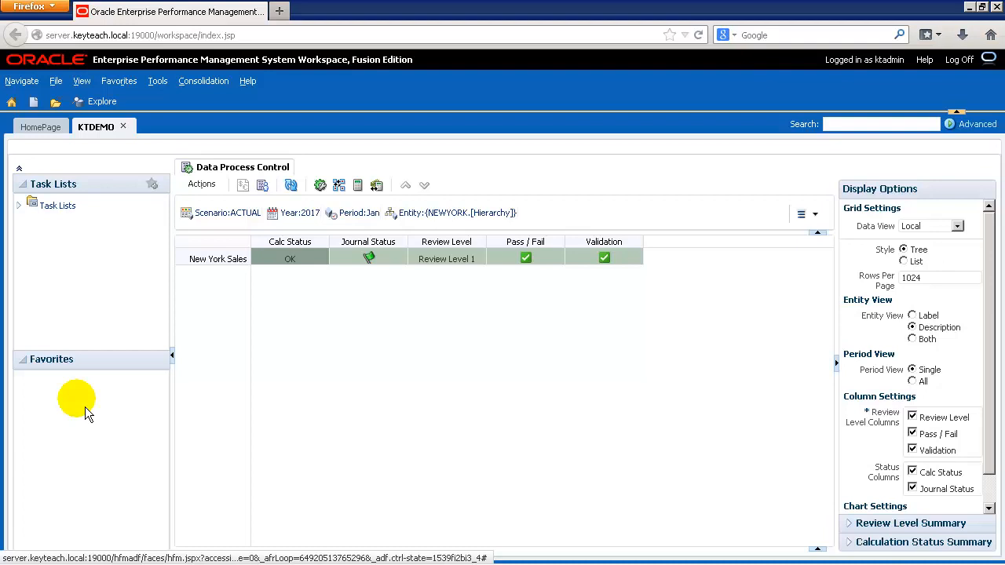
mouse_move(34, 373)
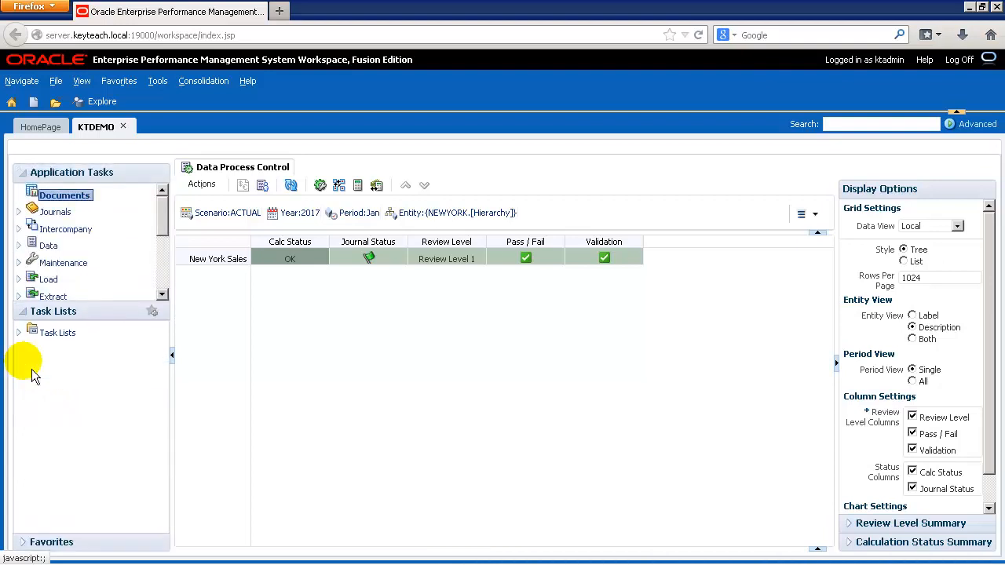
mouse_move(84, 267)
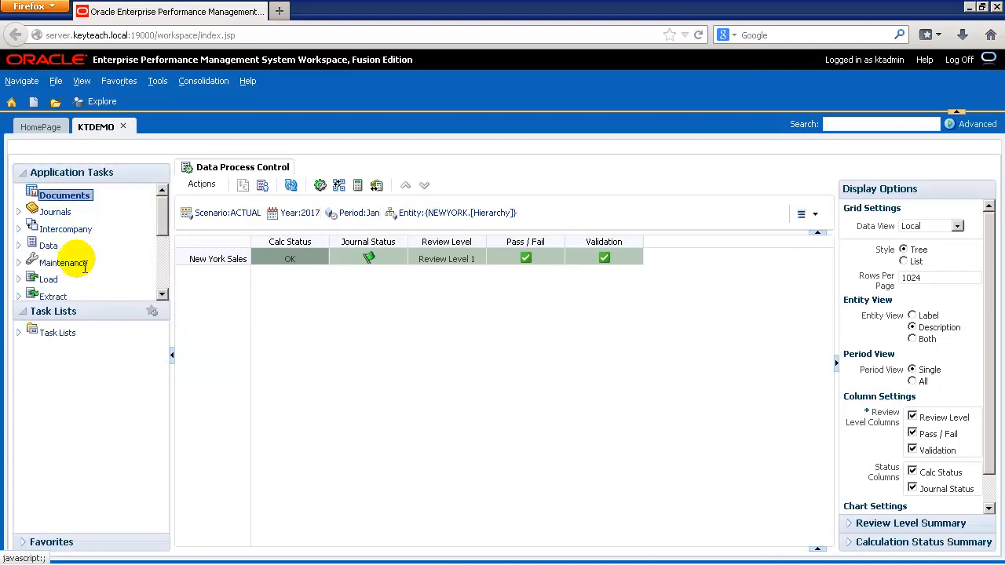
mouse_move(109, 206)
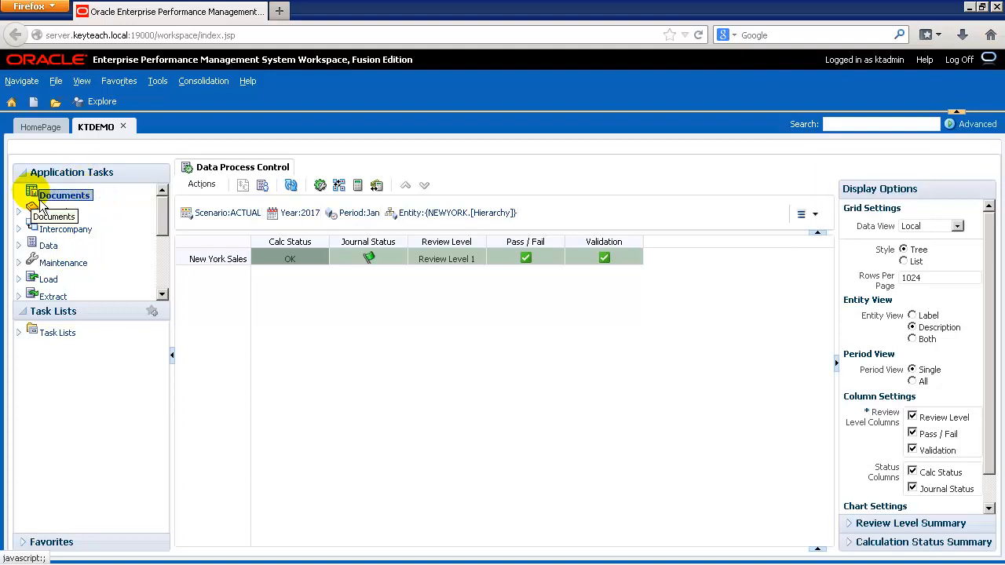
Step: Open Documents, then Journals > Manage to show journals for Actual, 2017, January
left_click(64, 195)
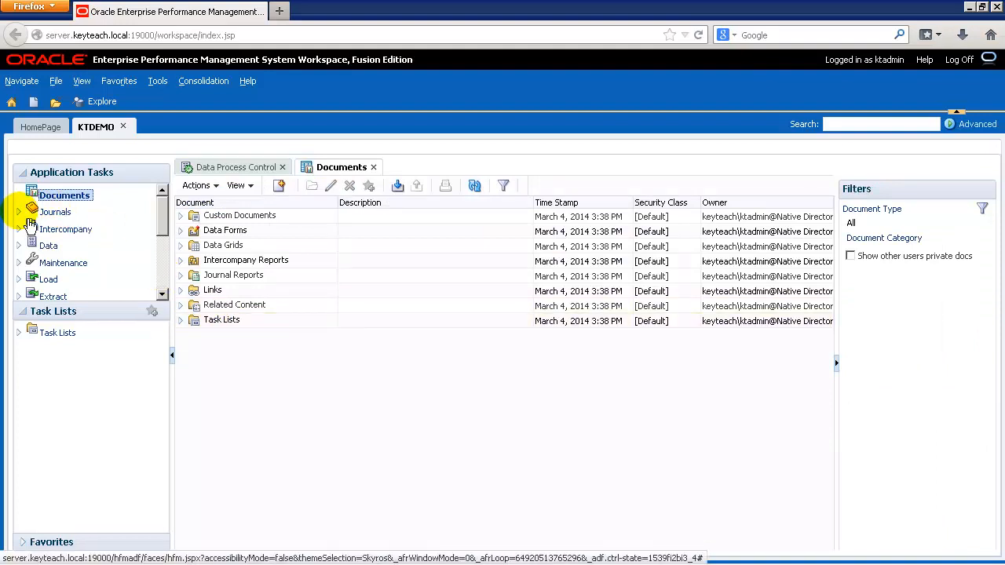
left_click(19, 212)
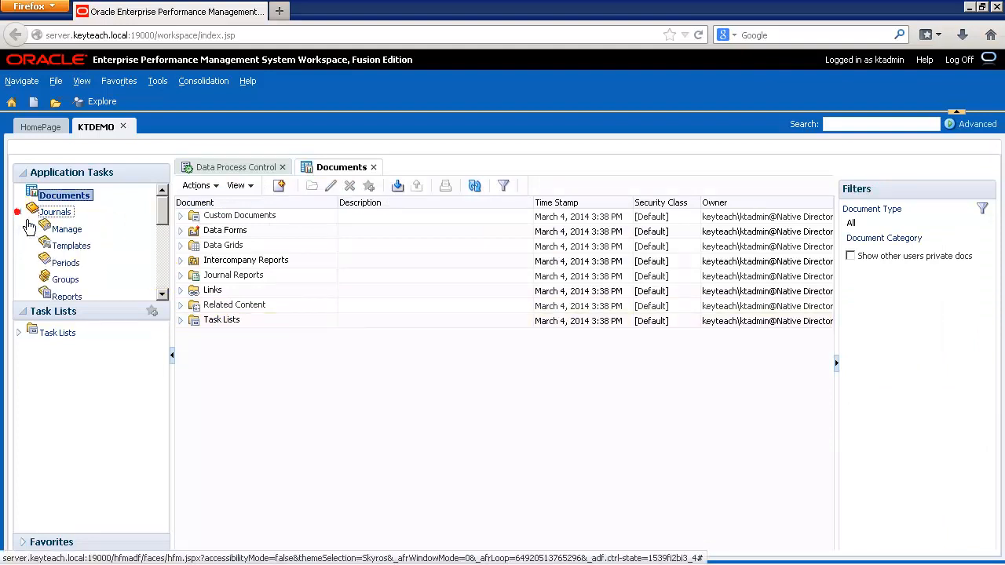
left_click(67, 228)
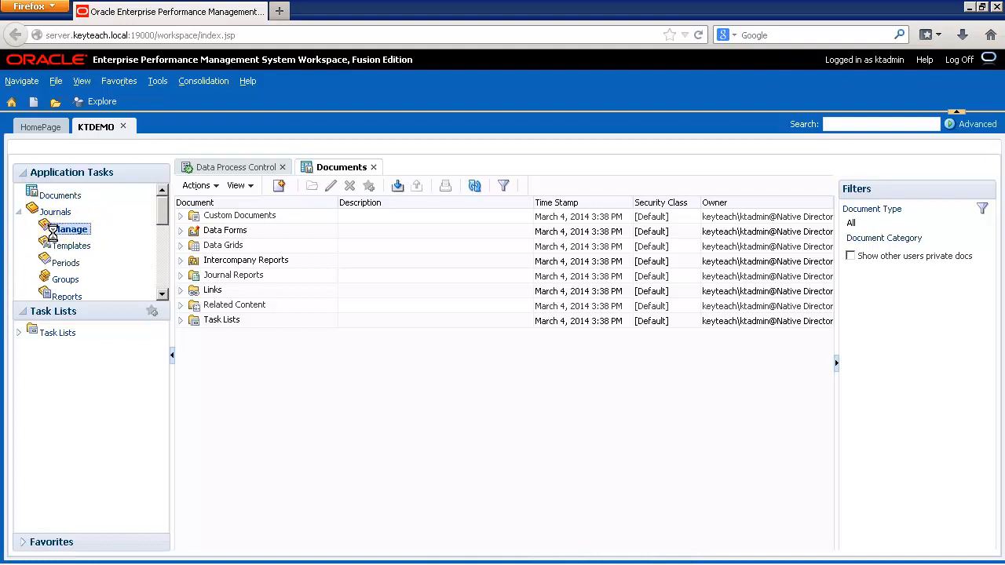
left_click(72, 228)
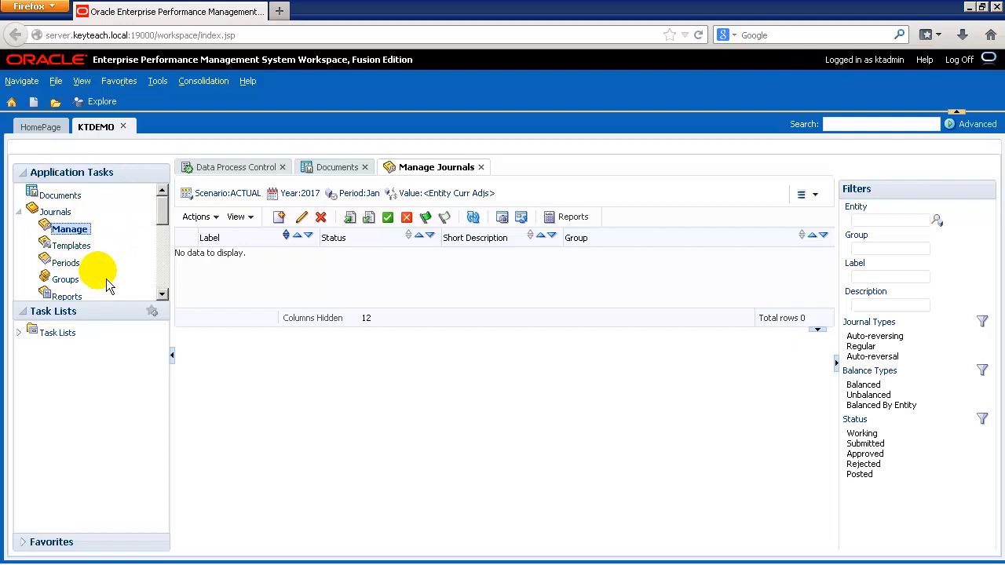
mouse_move(307, 167)
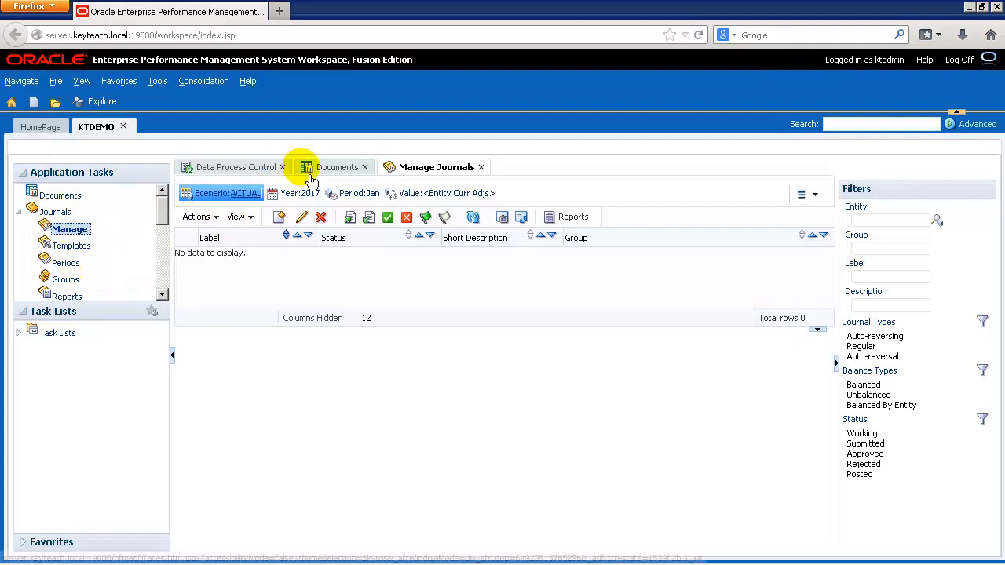
Step: Return to Documents, expand Data Forms > Actual > Phase 1, and select PANDL SUMMARY
left_click(338, 166)
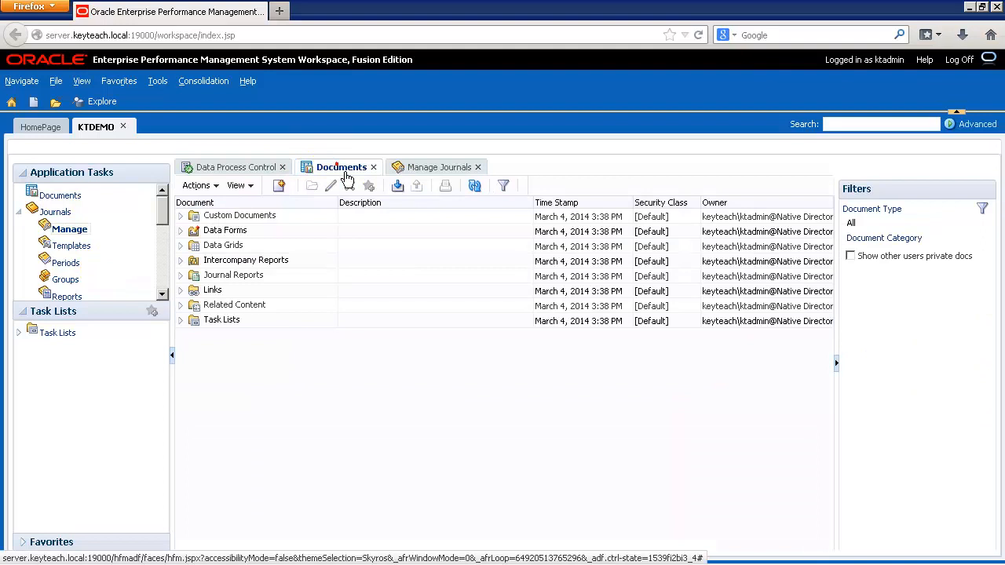
left_click(225, 230)
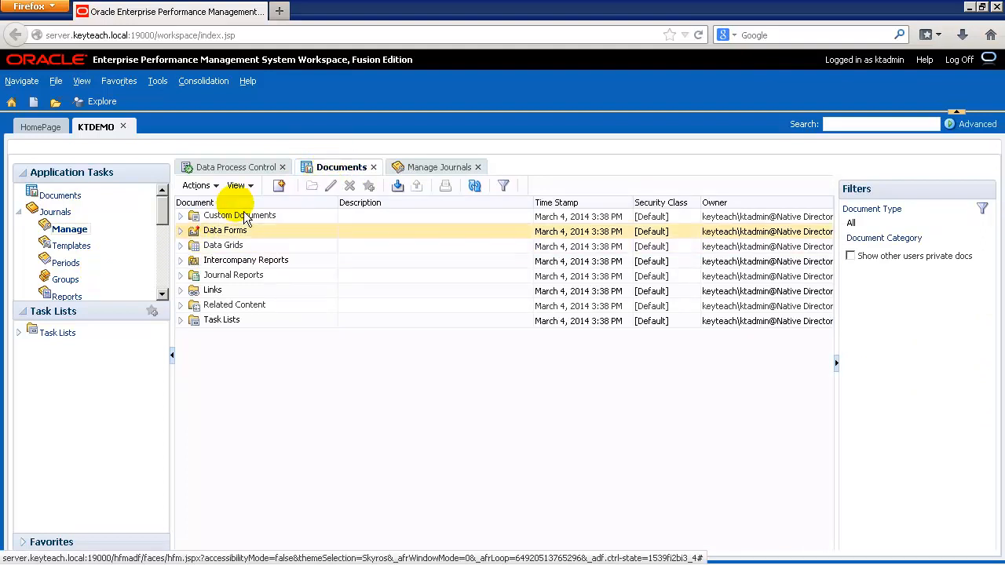
left_click(180, 230)
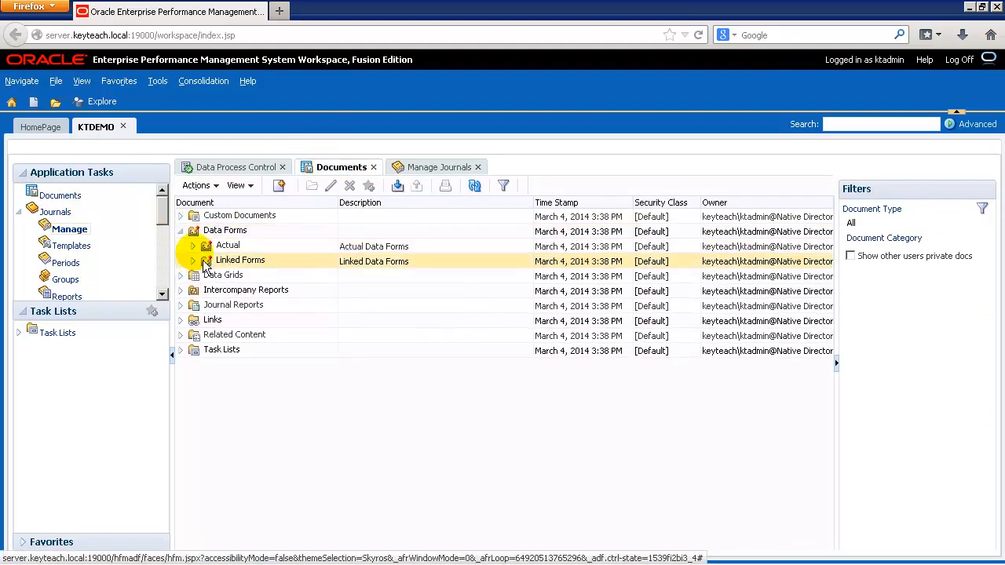
left_click(193, 245)
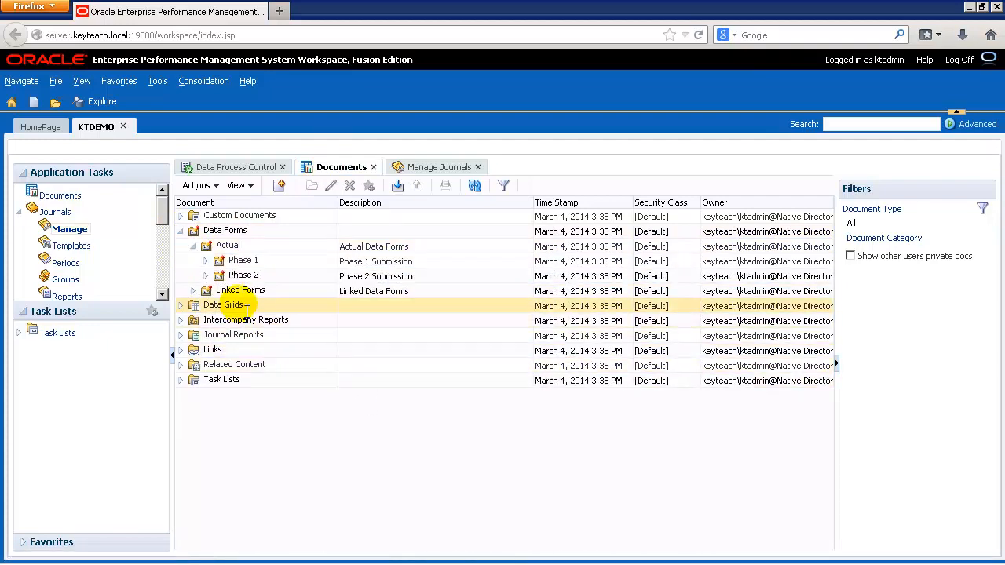
left_click(206, 259)
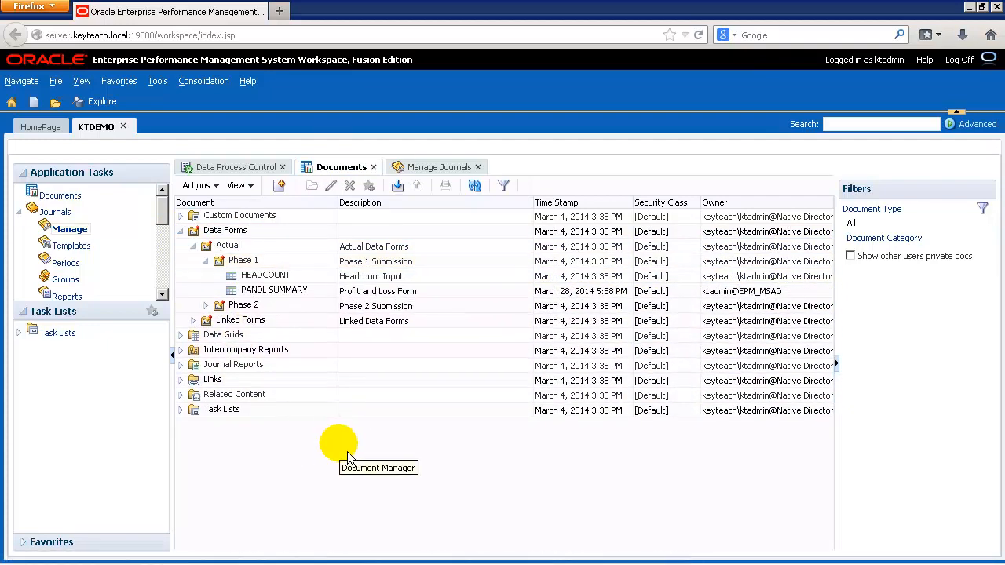
left_click(274, 291)
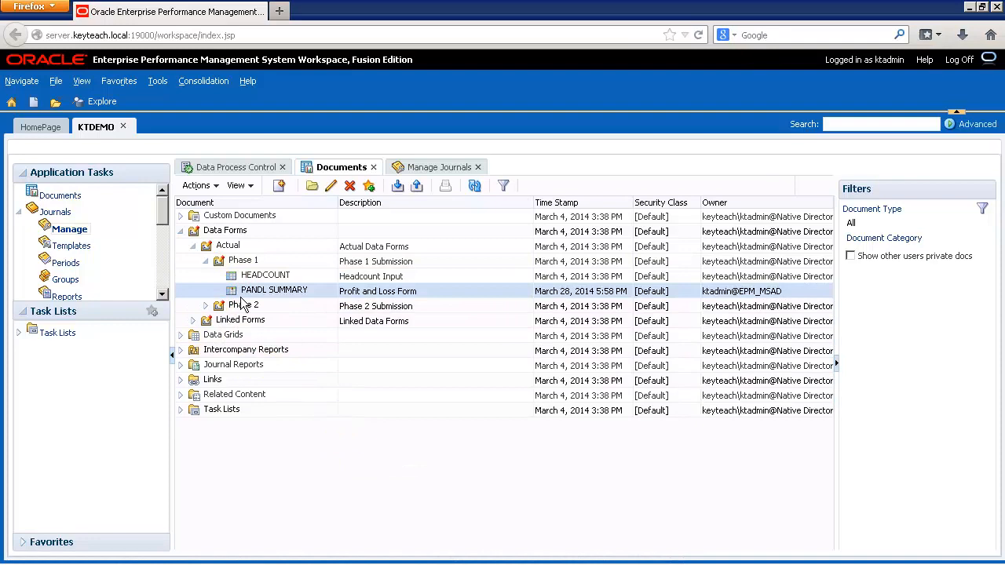
Step: Open the PANDL SUMMARY form showing 2014 EASTREG.NEWYORK monthly figures
double_click(274, 290)
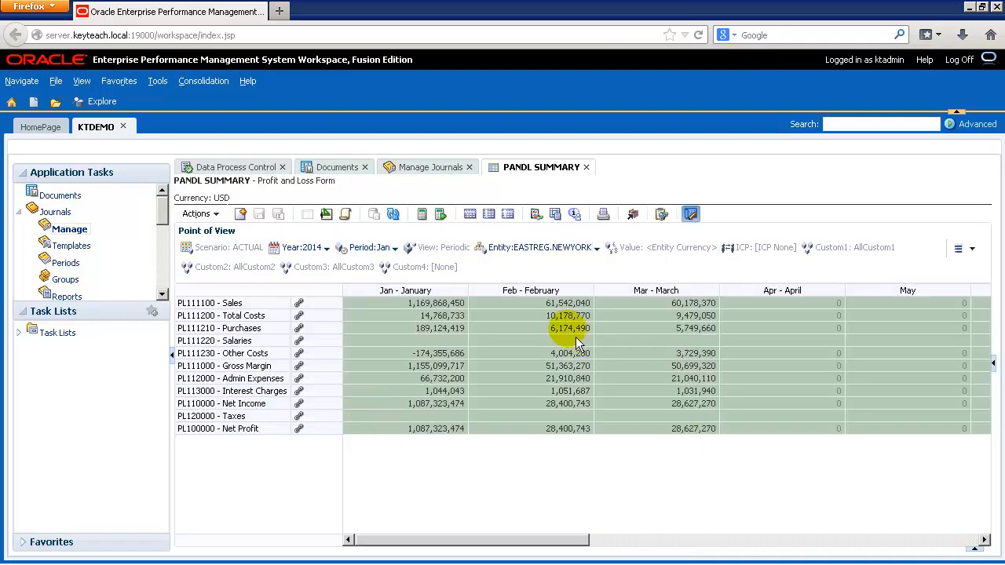
mouse_move(691, 415)
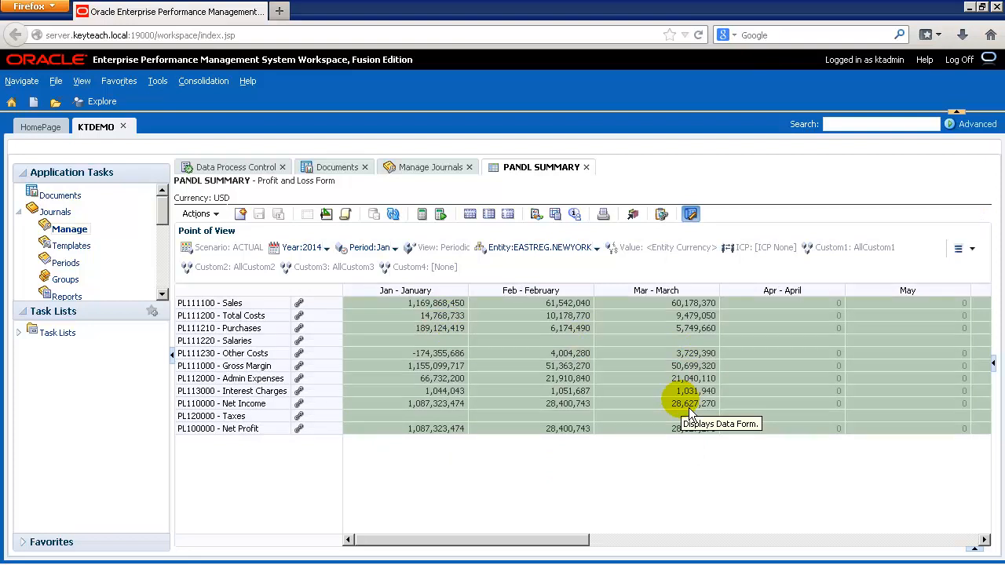
mouse_move(132, 216)
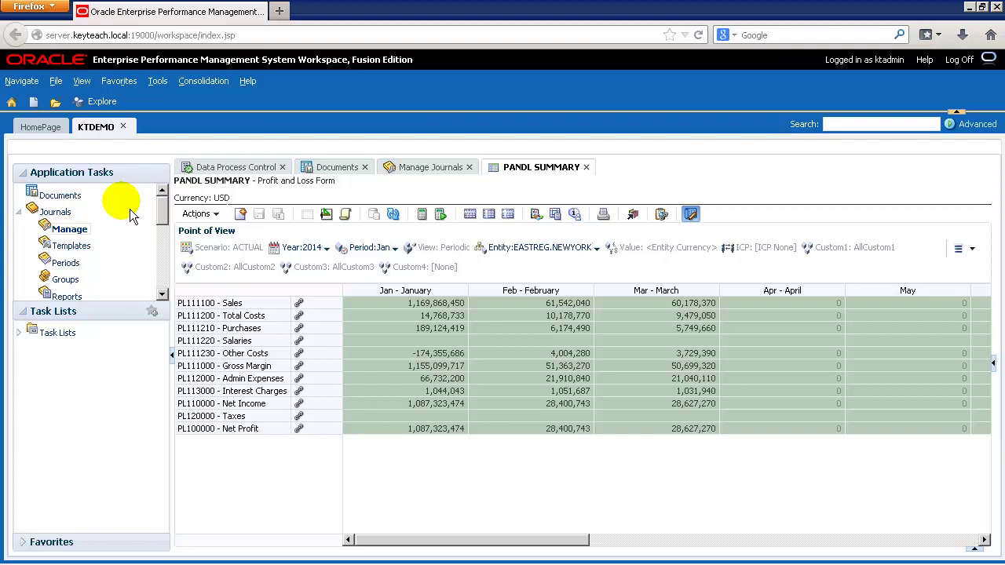
mouse_move(100, 324)
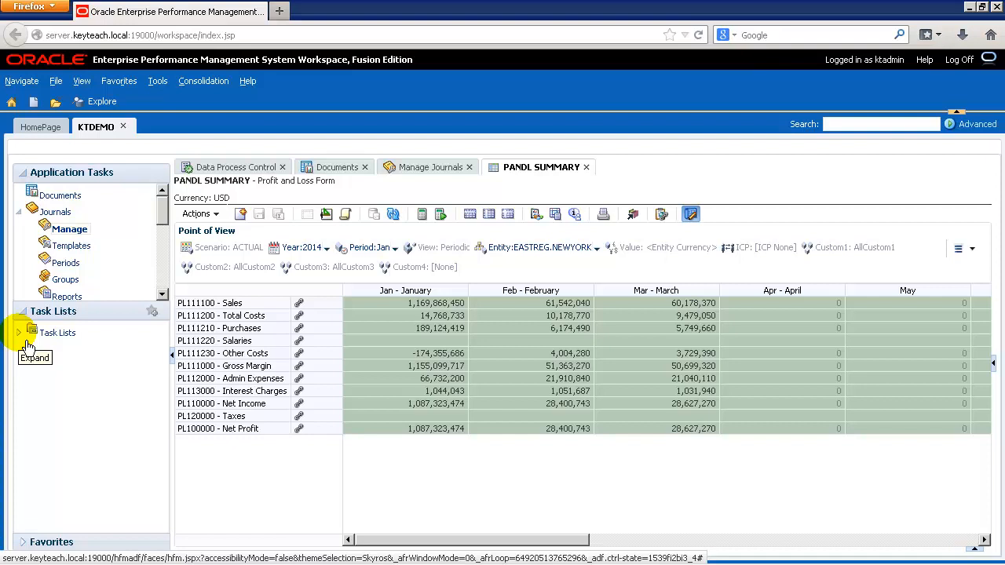
Step: Expand Task Lists > MONTHLY_CLOSE > PHASE1 > Phase 1 to reveal HEADCOUNT and PANDL SUMMARY
left_click(18, 332)
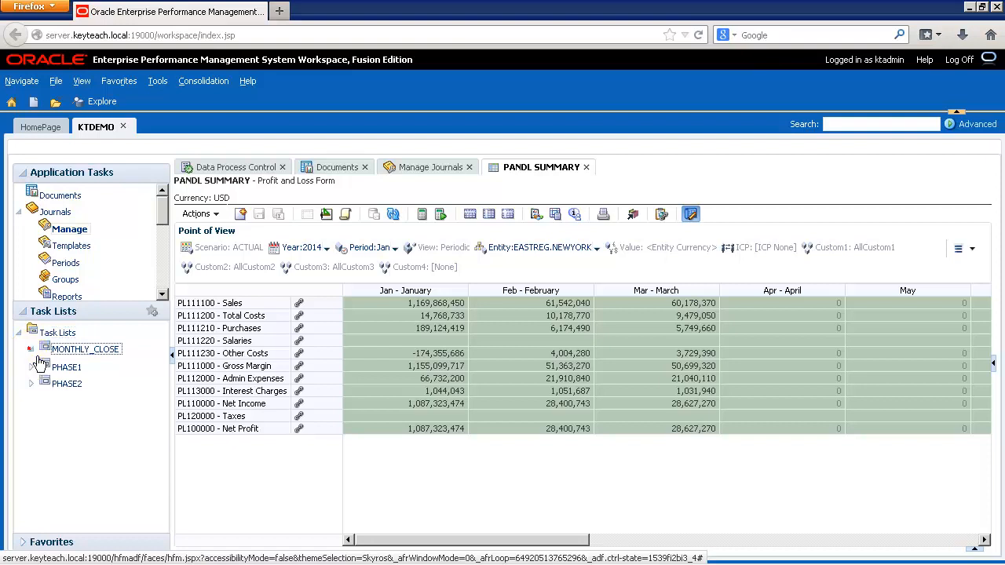
left_click(31, 349)
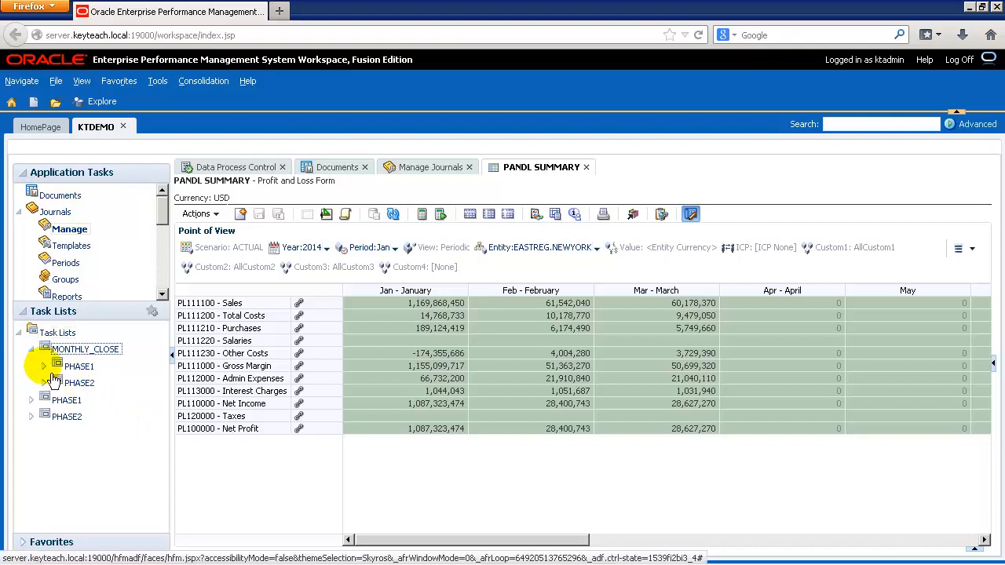
left_click(45, 366)
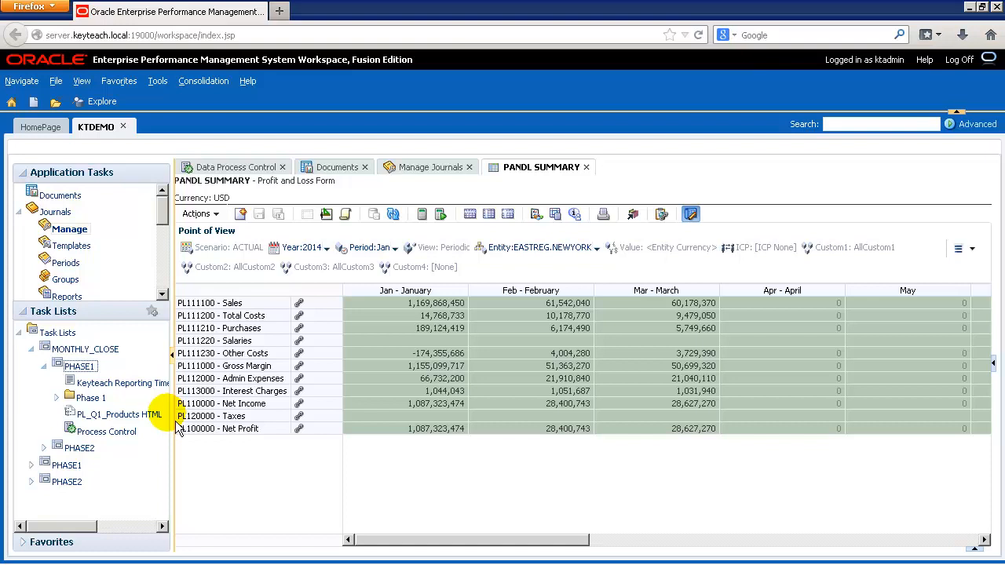
left_click(57, 398)
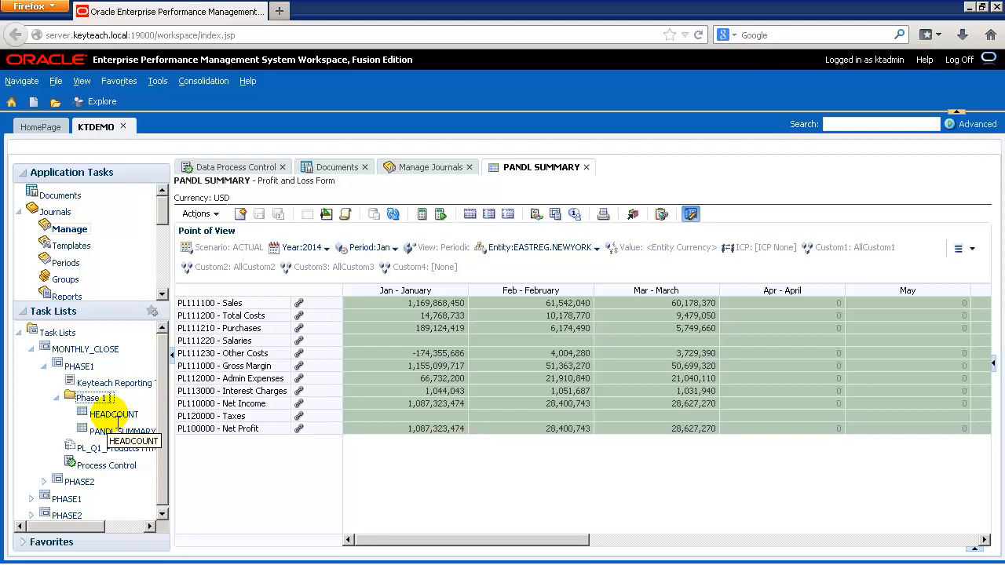
mouse_move(122, 431)
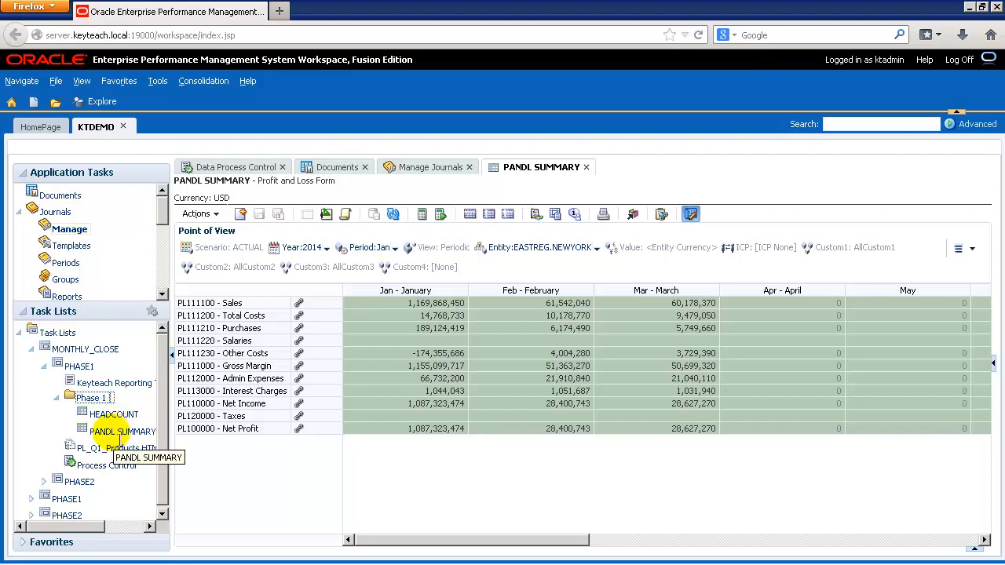
mouse_move(119, 447)
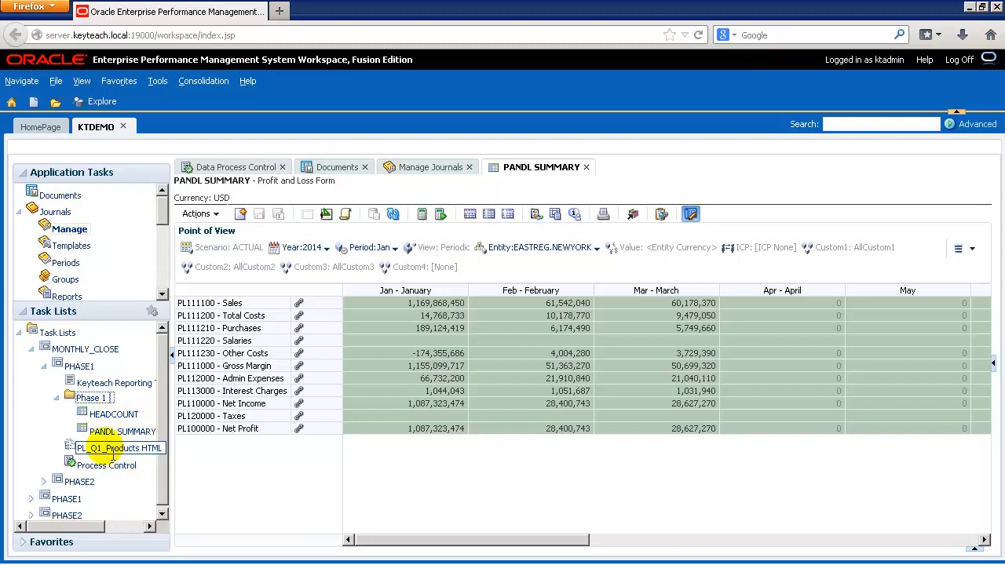
mouse_move(119, 448)
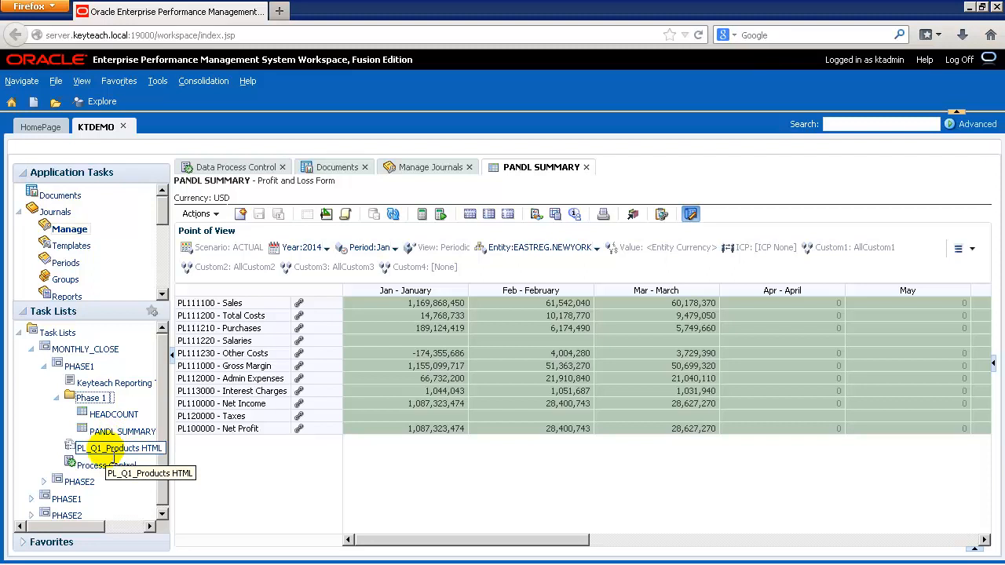
mouse_move(106, 465)
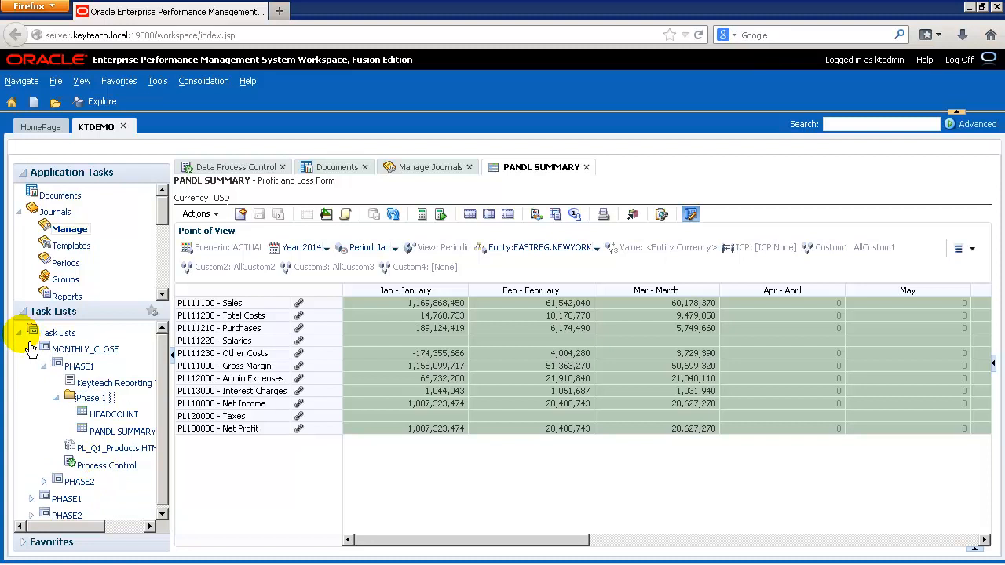
mouse_move(31, 332)
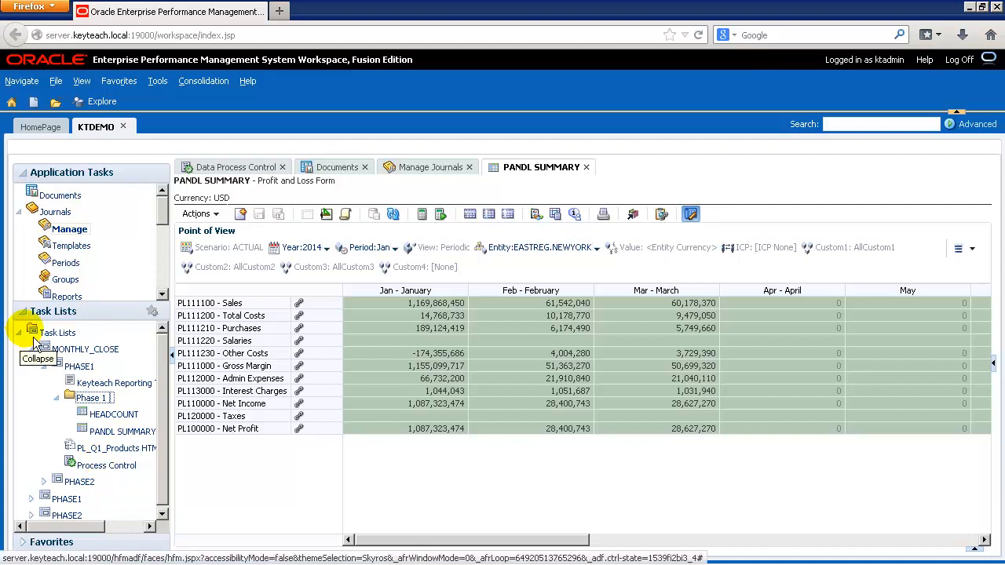
mouse_move(93, 346)
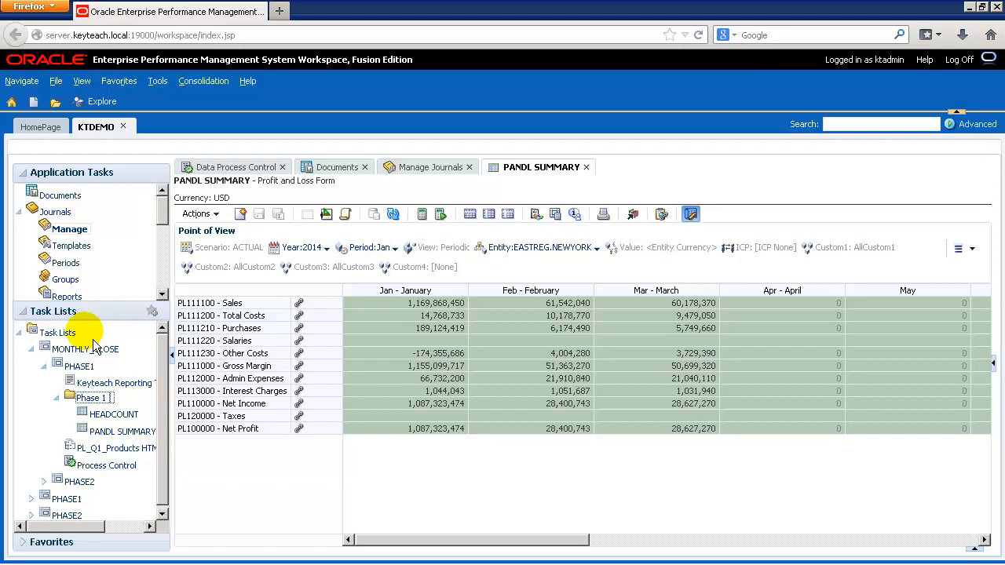
mouse_move(140, 352)
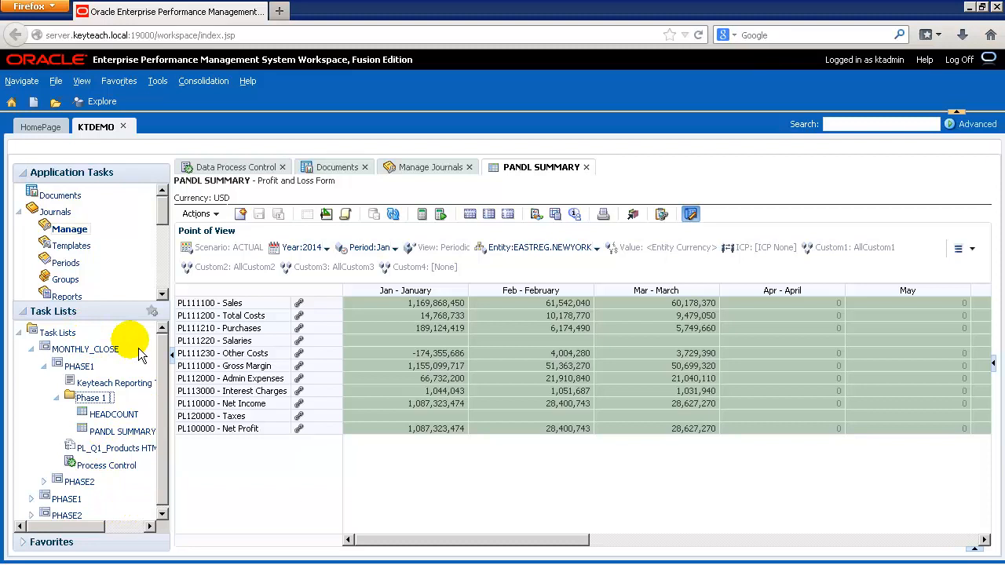
mouse_move(112, 344)
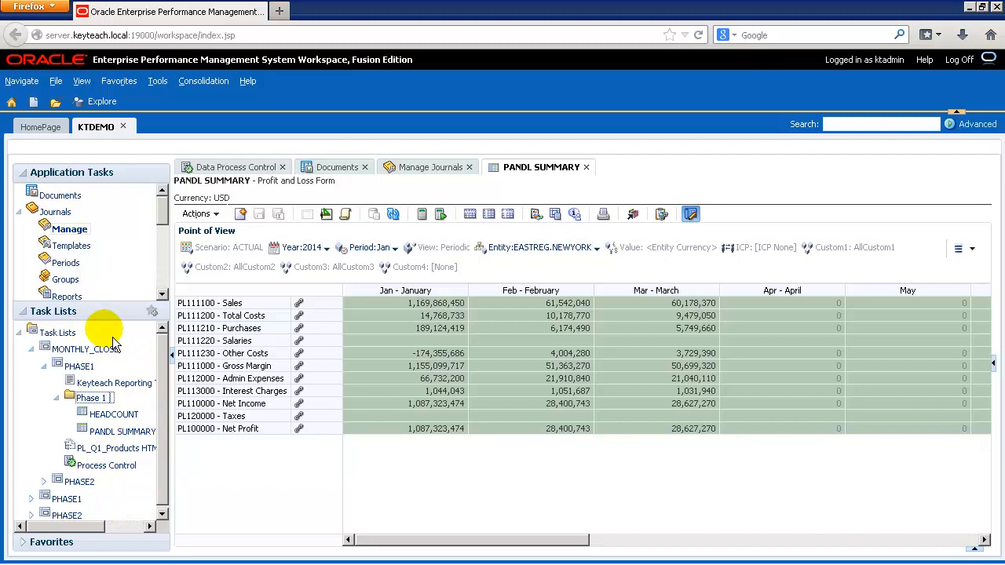
mouse_move(586, 168)
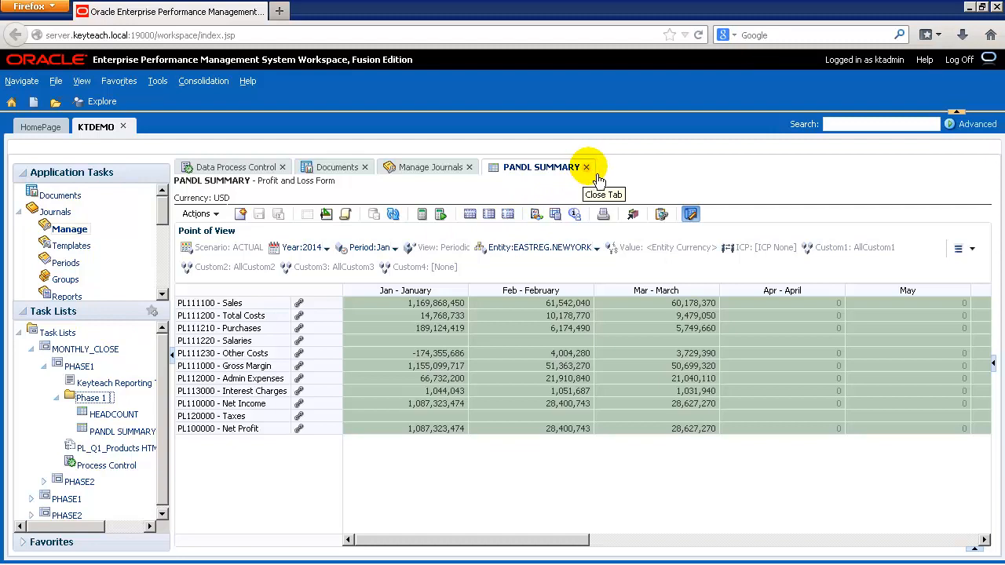
mouse_move(597, 181)
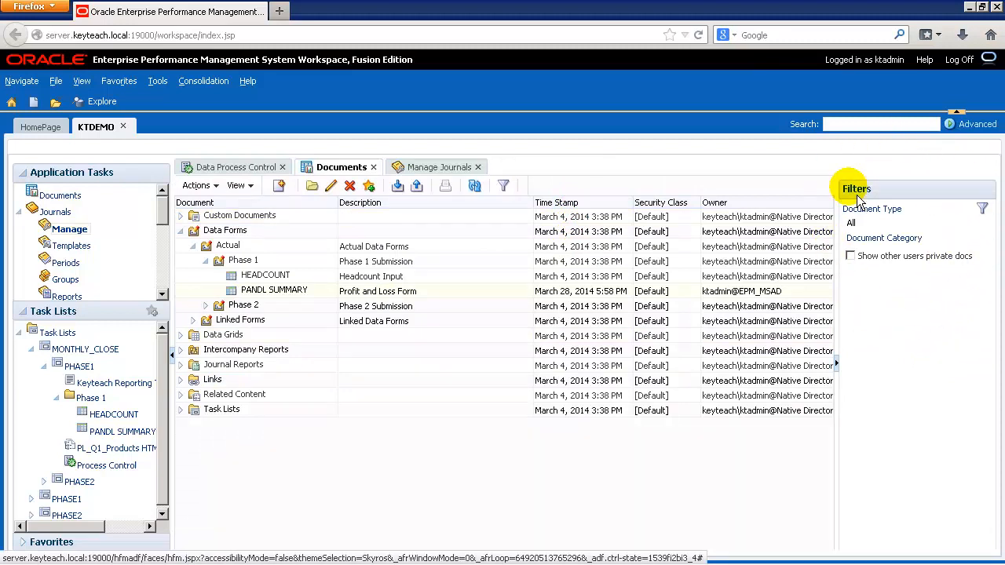
mouse_move(901, 369)
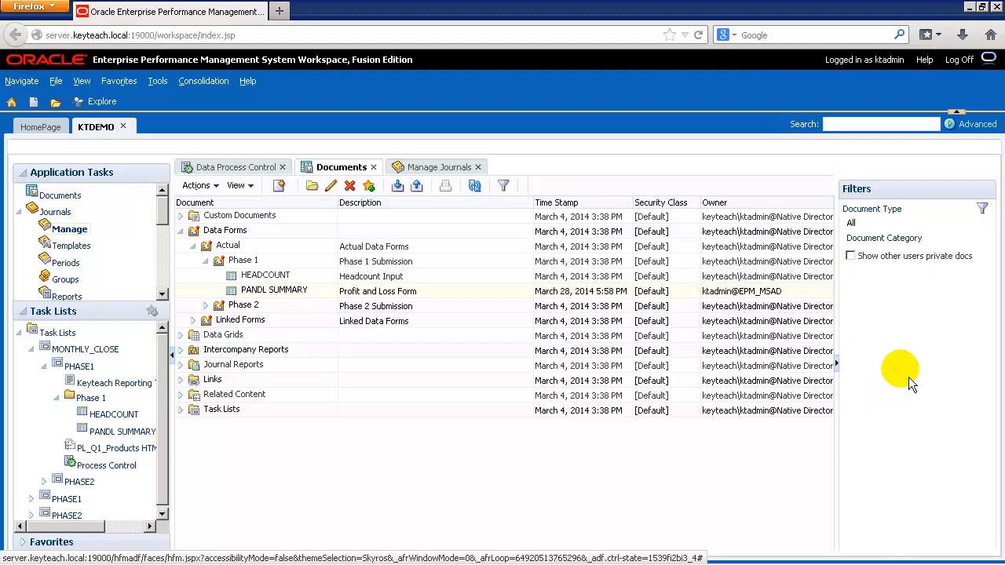
mouse_move(910, 314)
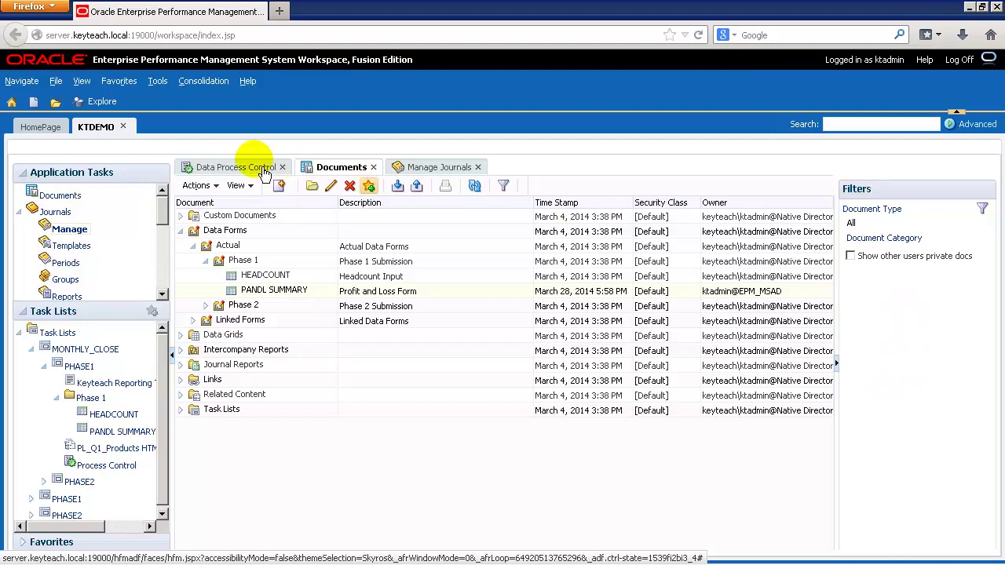
Step: Switch to Data Process Control for New York Sales with display options
left_click(232, 167)
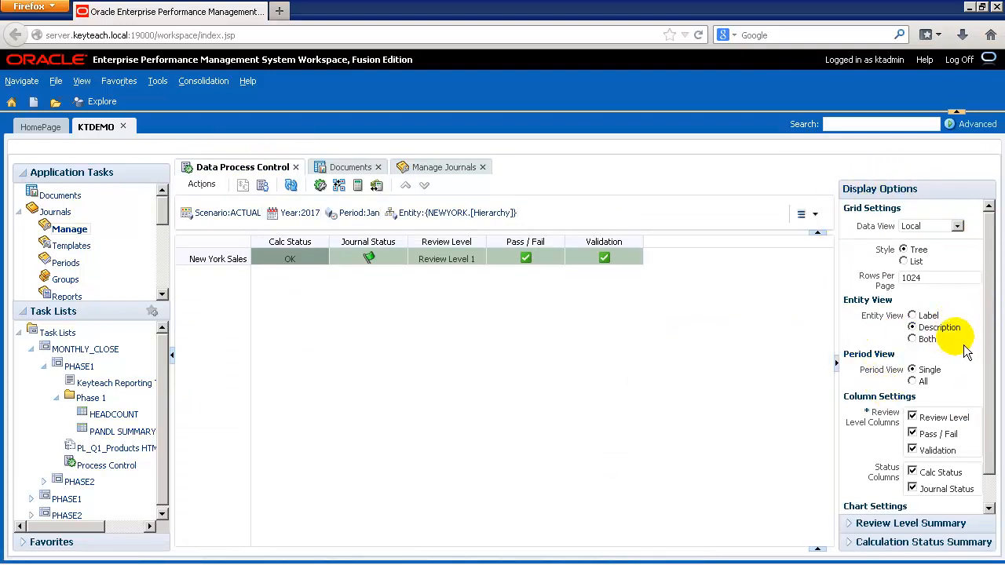
mouse_move(705, 305)
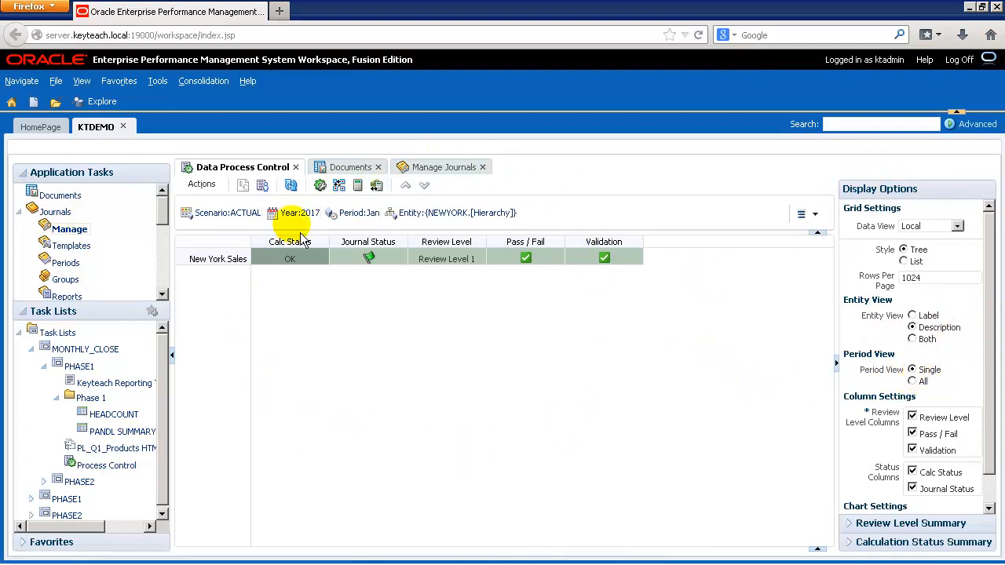
mouse_move(511, 398)
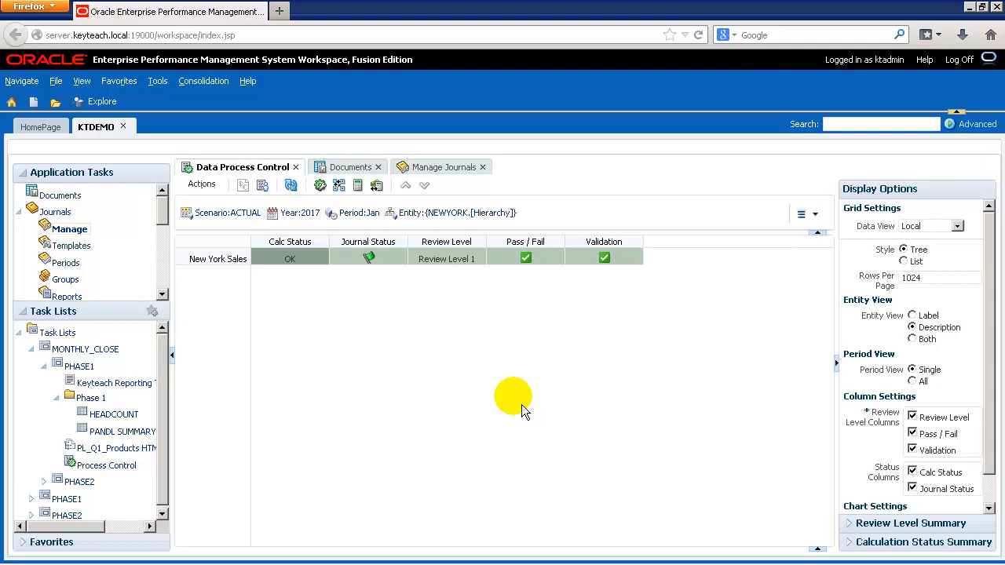
mouse_move(88, 206)
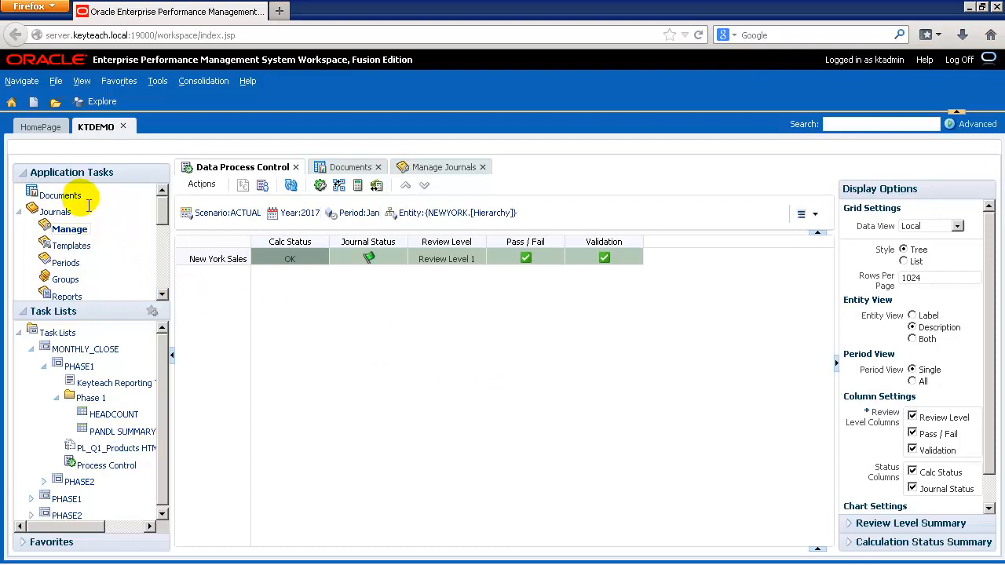
mouse_move(93, 306)
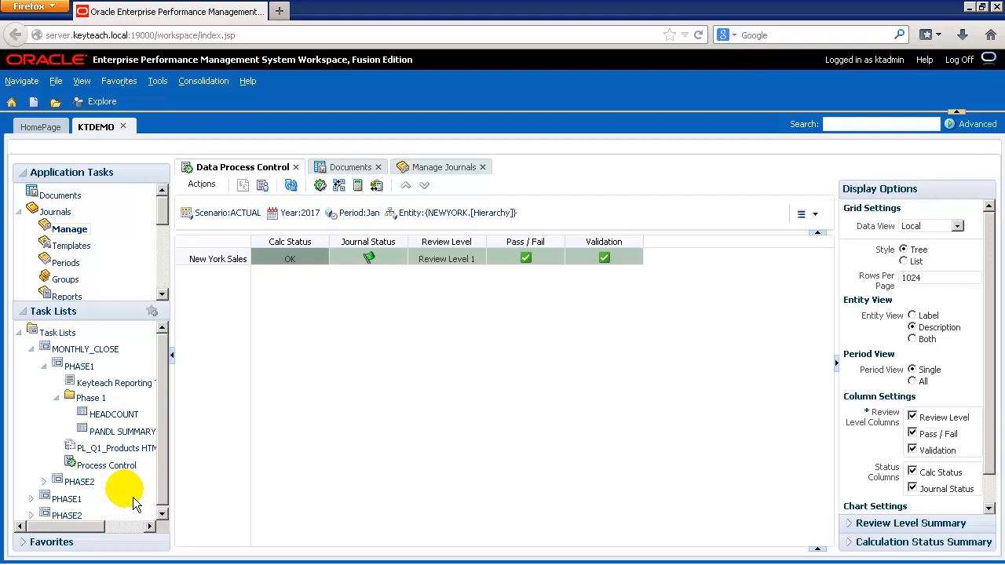
mouse_move(475, 467)
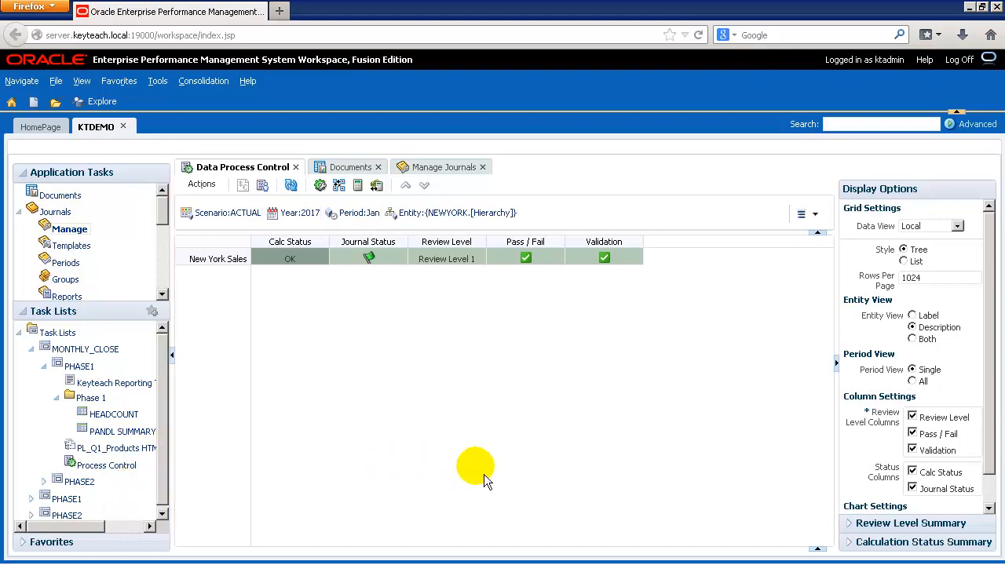
mouse_move(518, 487)
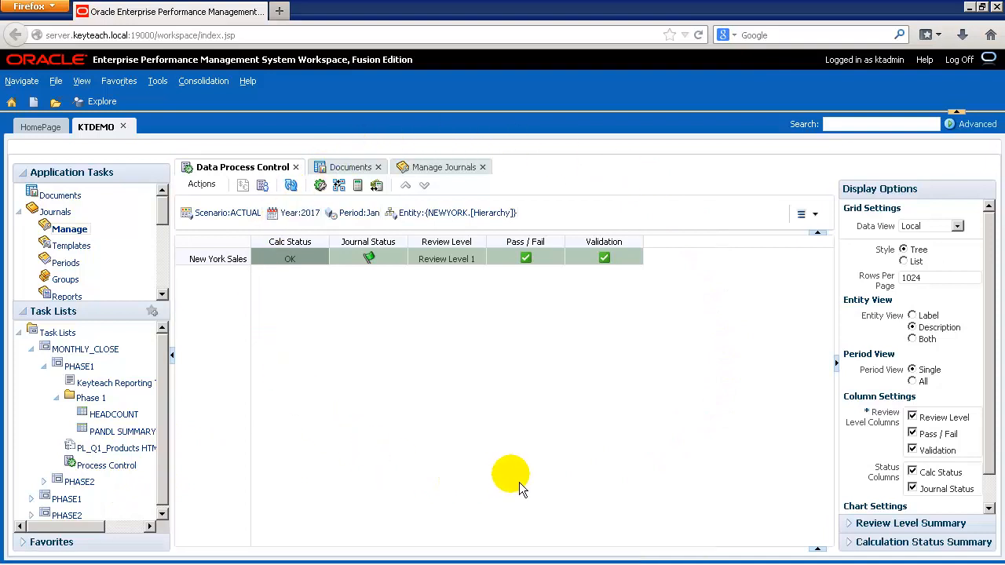
mouse_move(403, 348)
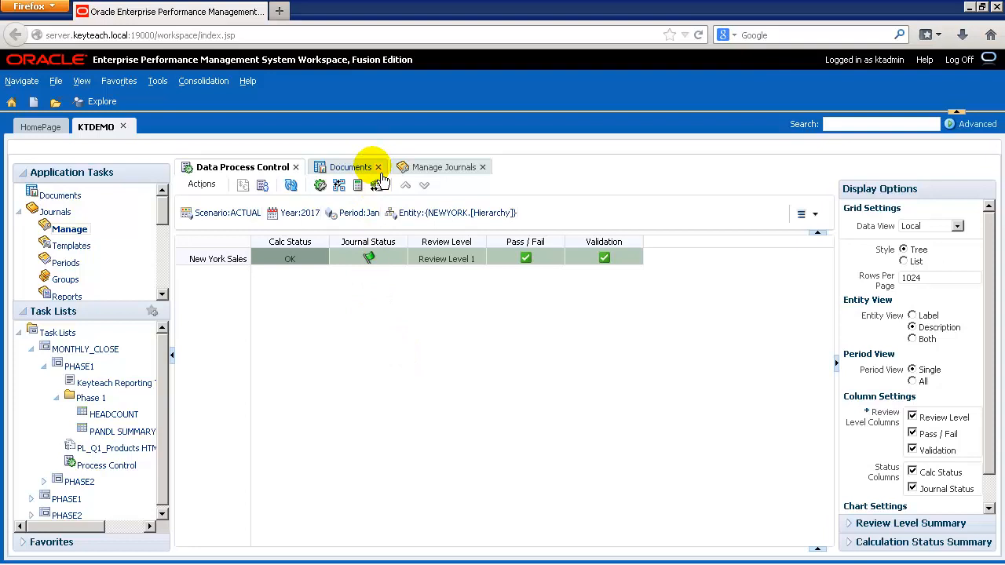
mouse_move(483, 167)
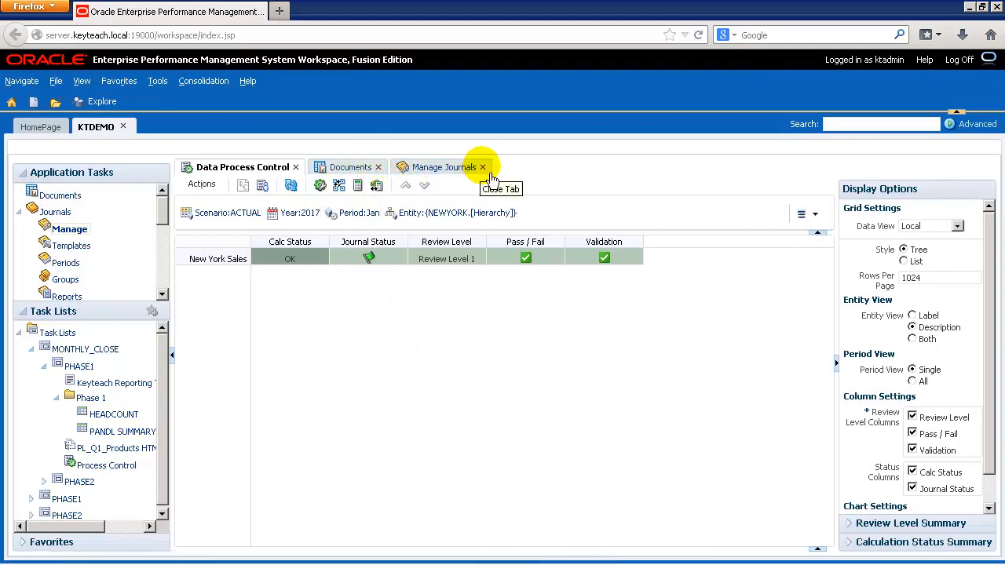
Step: Close the Manage Journals tab, leaving Data Process Control and Documents open
left_click(483, 168)
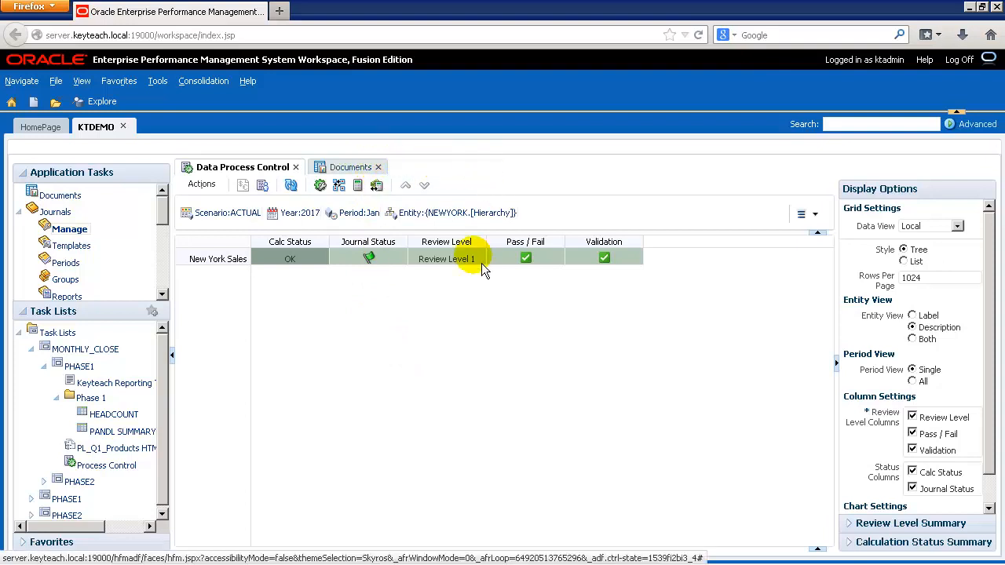
mouse_move(413, 396)
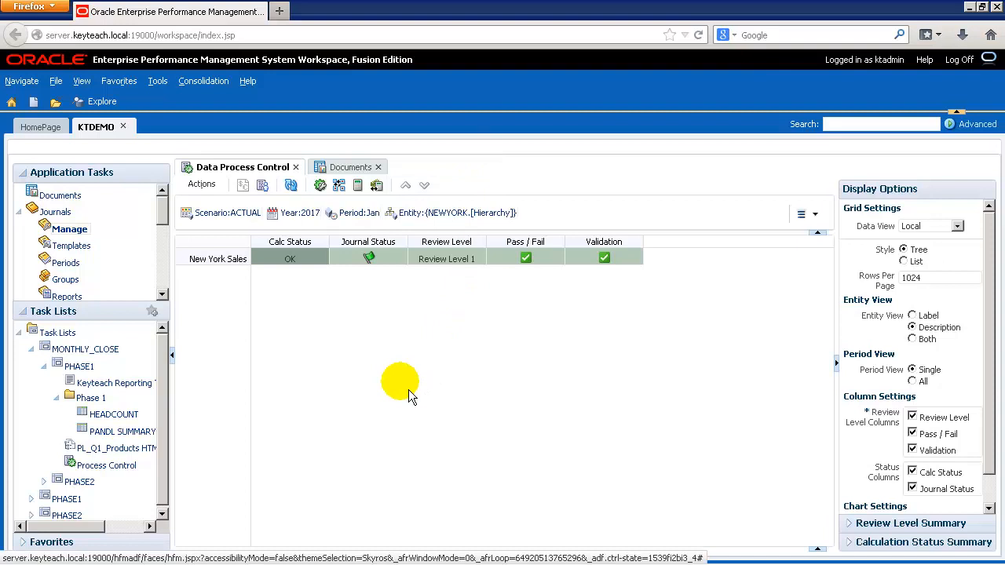
mouse_move(437, 385)
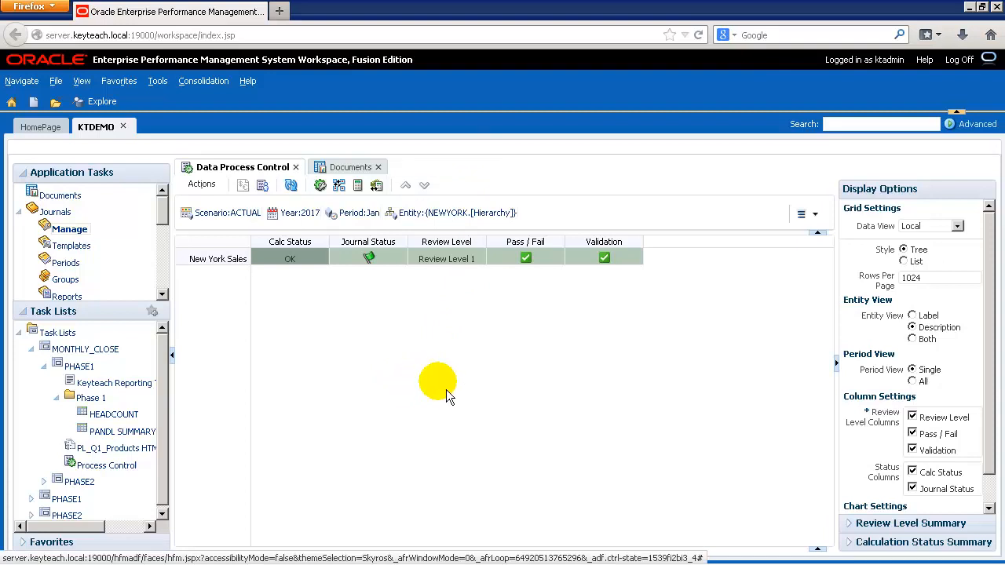
mouse_move(860, 318)
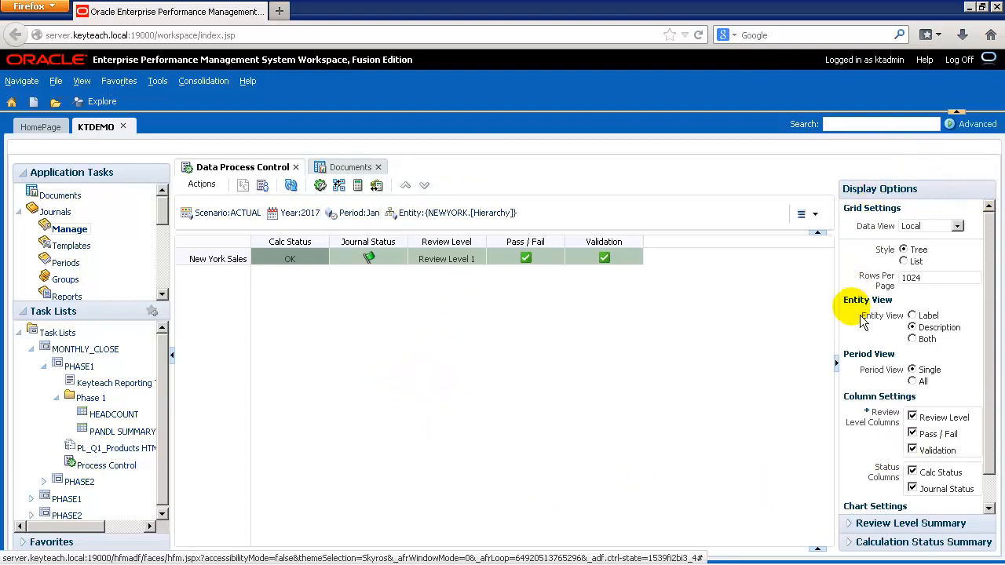
mouse_move(883, 334)
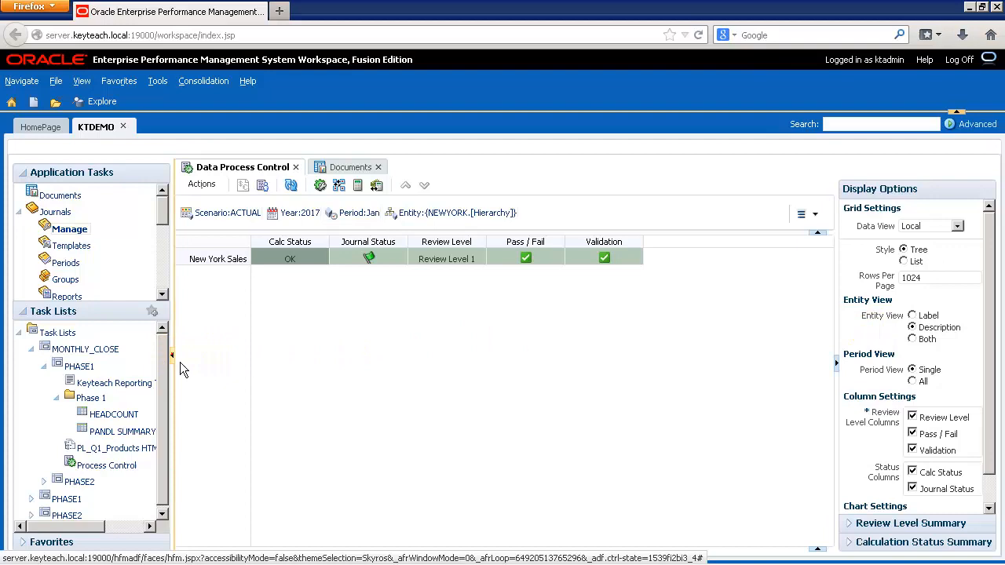
left_click(171, 362)
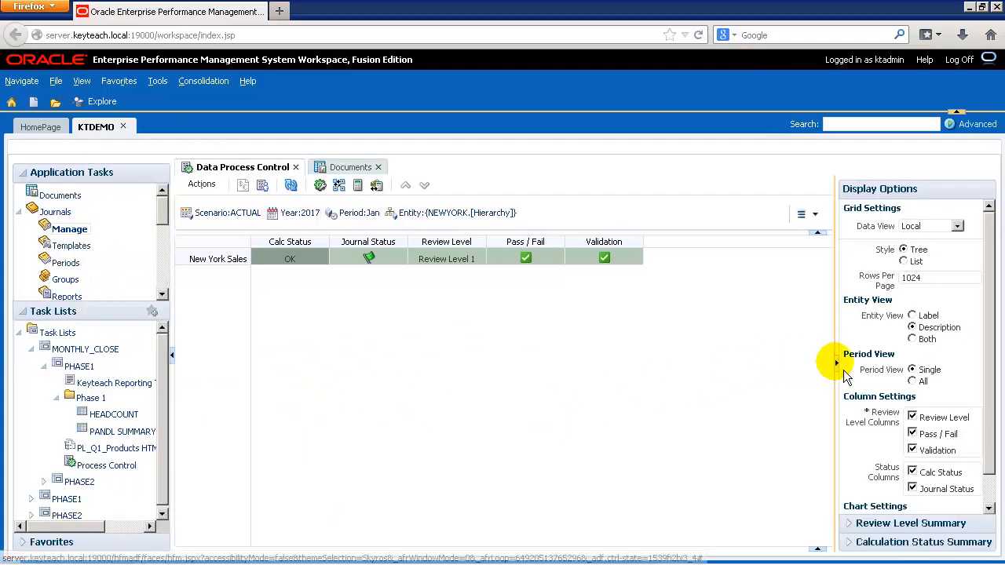
left_click(835, 362)
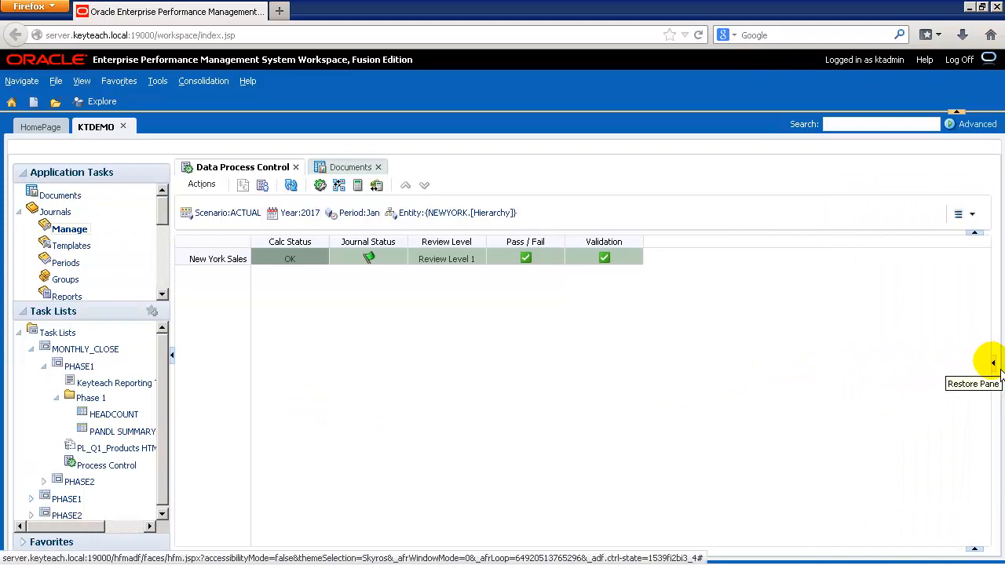
left_click(993, 363)
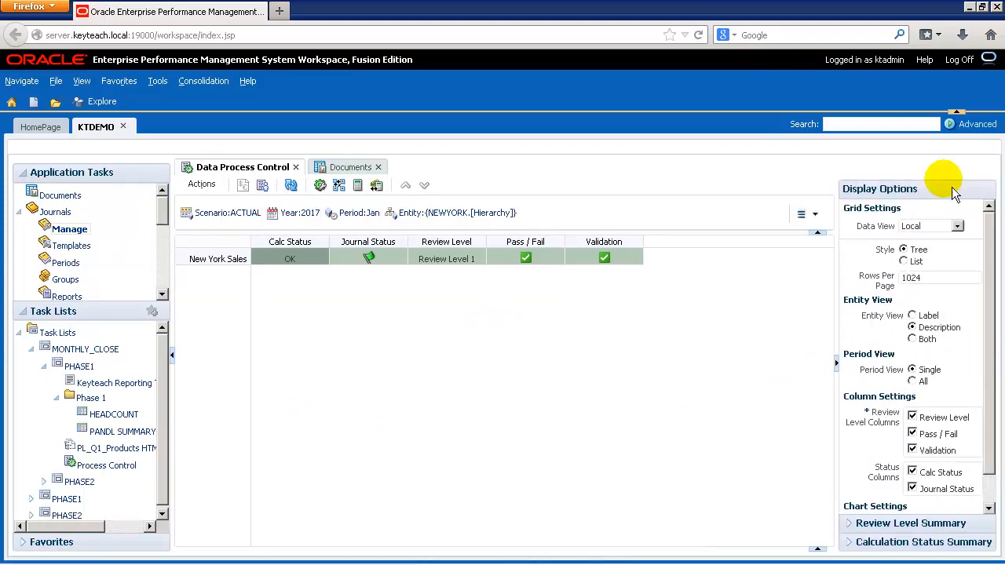
mouse_move(972, 126)
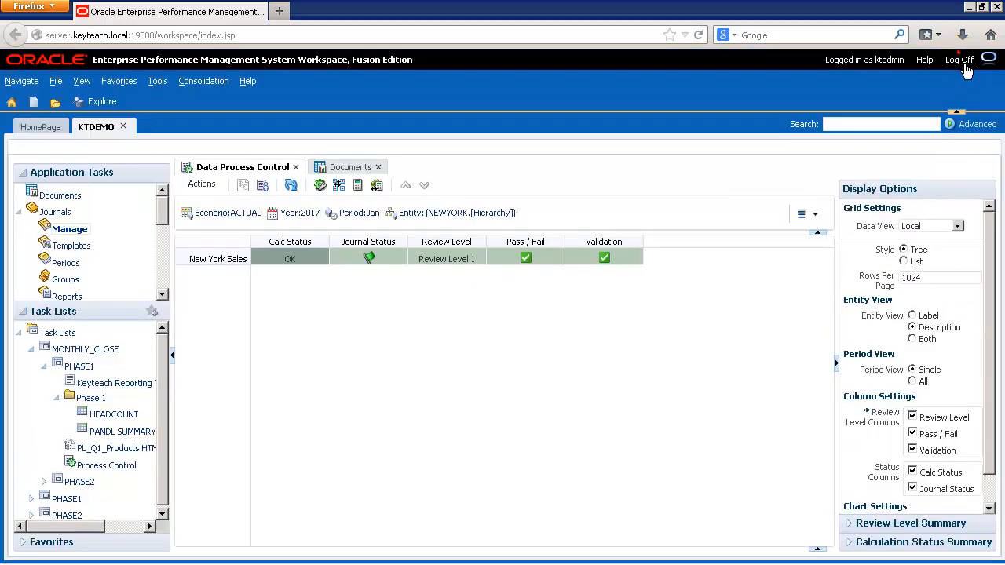
mouse_move(758, 549)
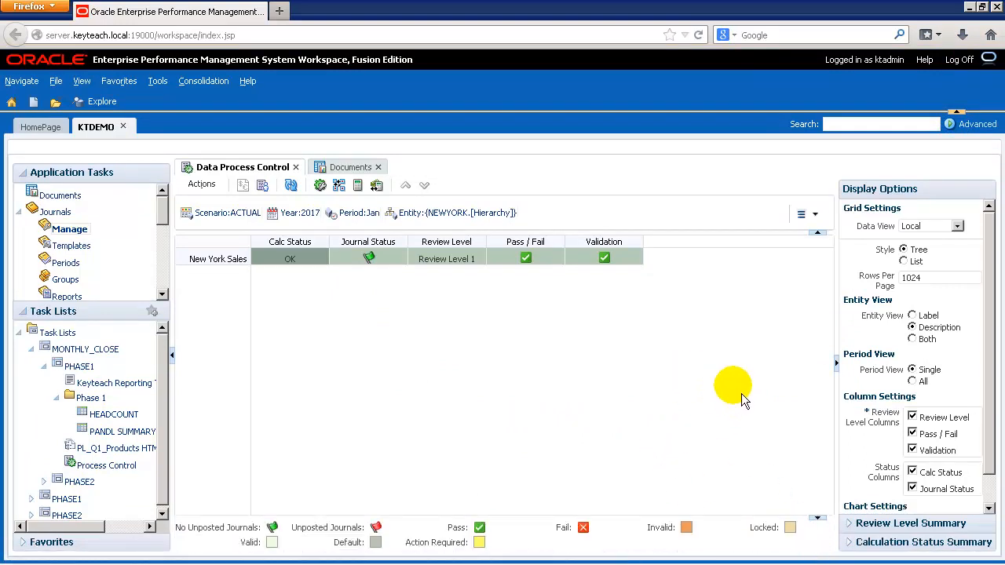
mouse_move(267, 373)
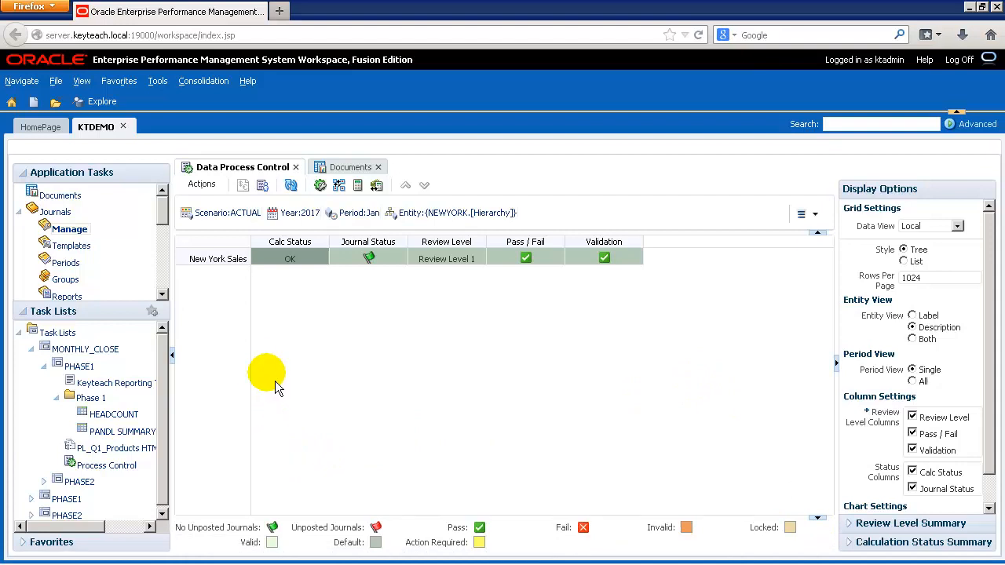
mouse_move(275, 369)
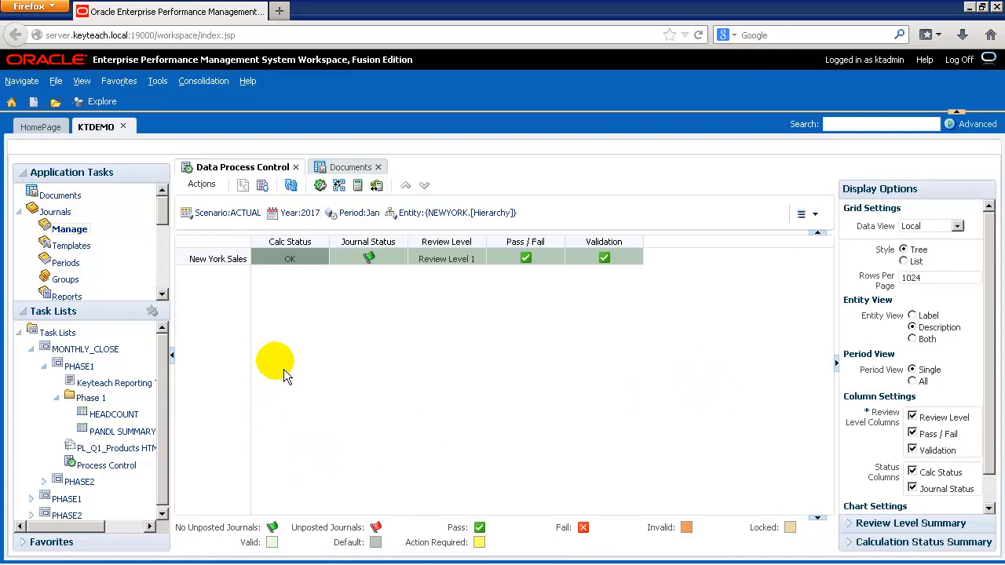
mouse_move(438, 442)
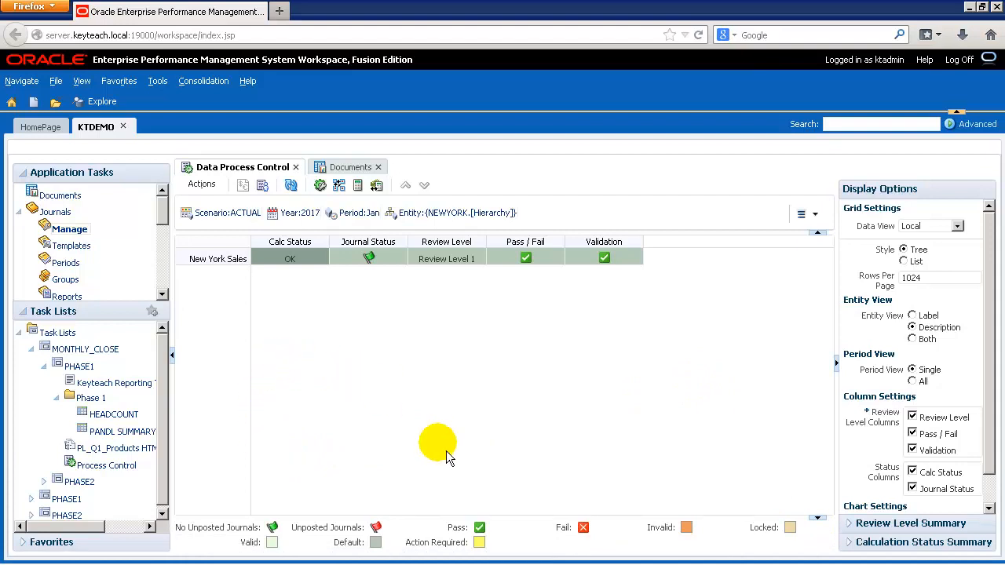
mouse_move(445, 402)
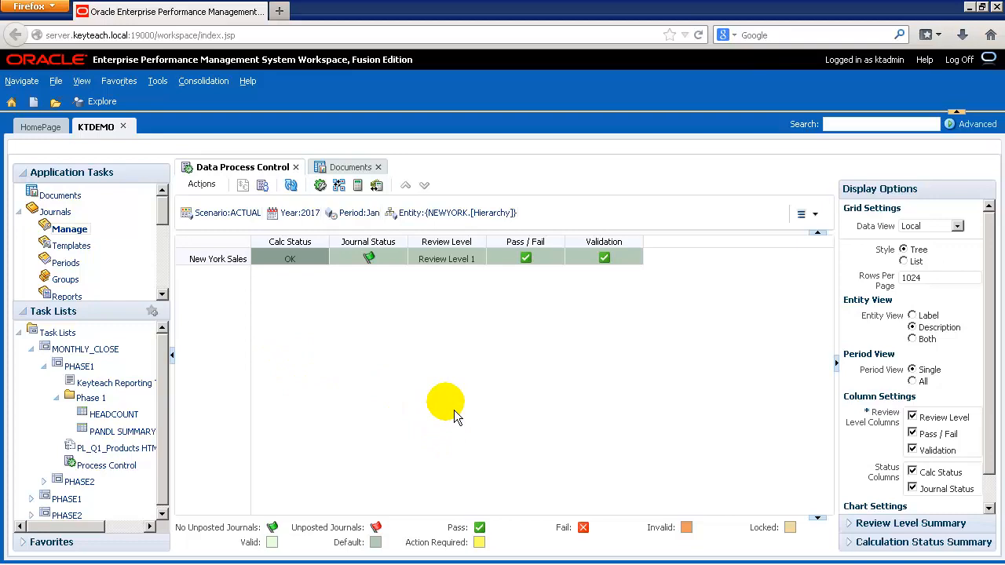
Step: Return to the Documents listing with Data Forms expanded through Actual and Phase 1
left_click(341, 167)
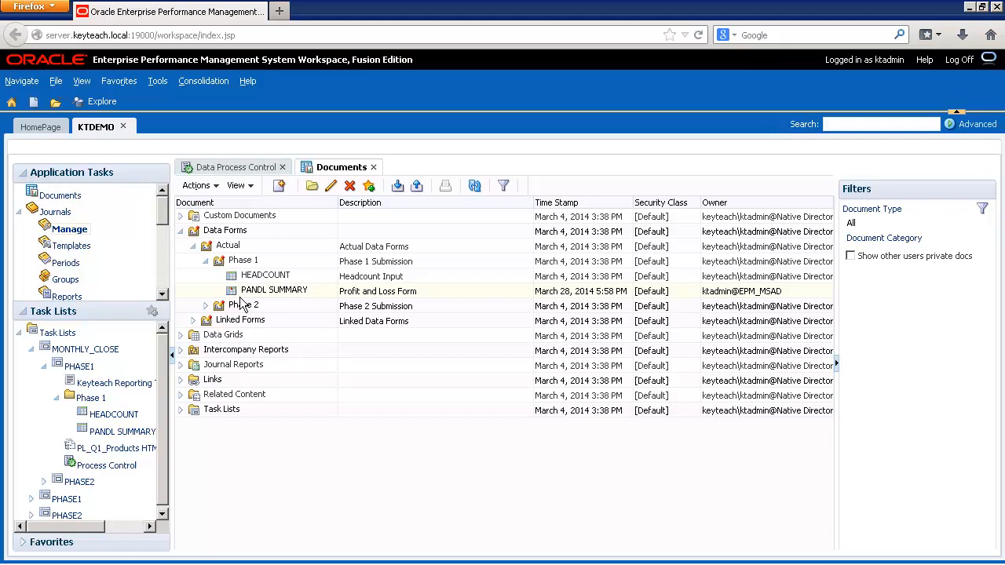
Step: Reopen the PANDL SUMMARY form, then bring the Documents listing back to front
double_click(274, 290)
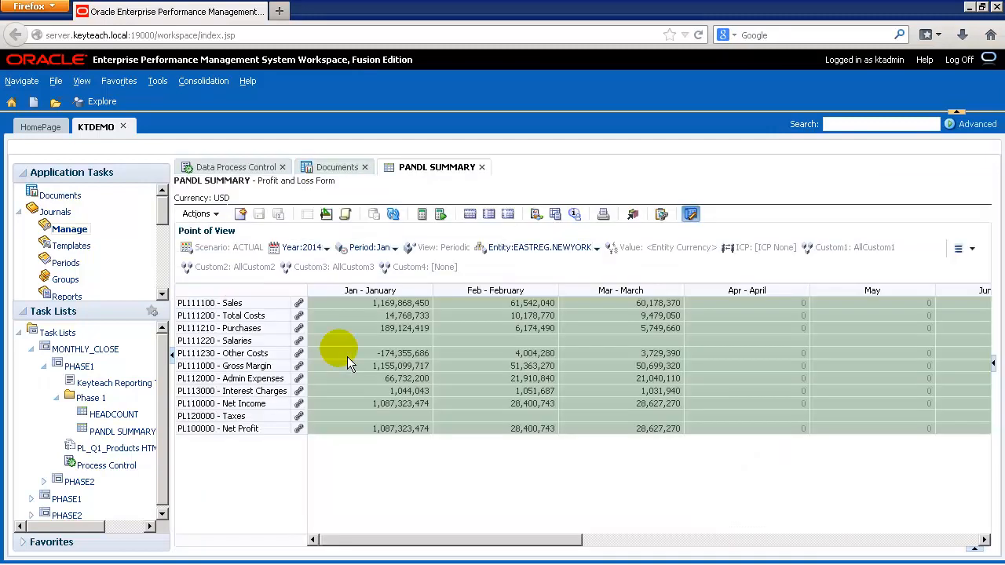
mouse_move(938, 544)
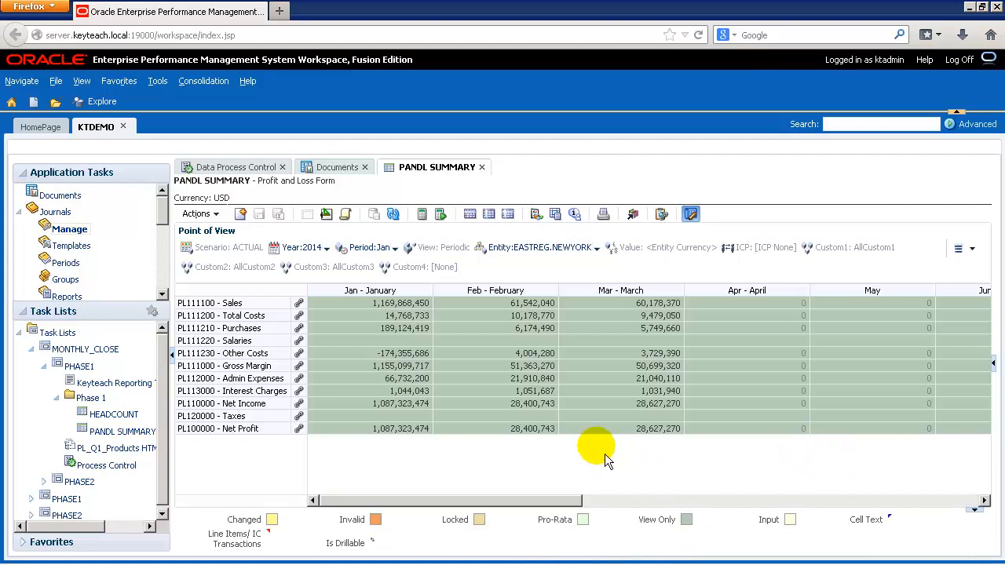
mouse_move(244, 471)
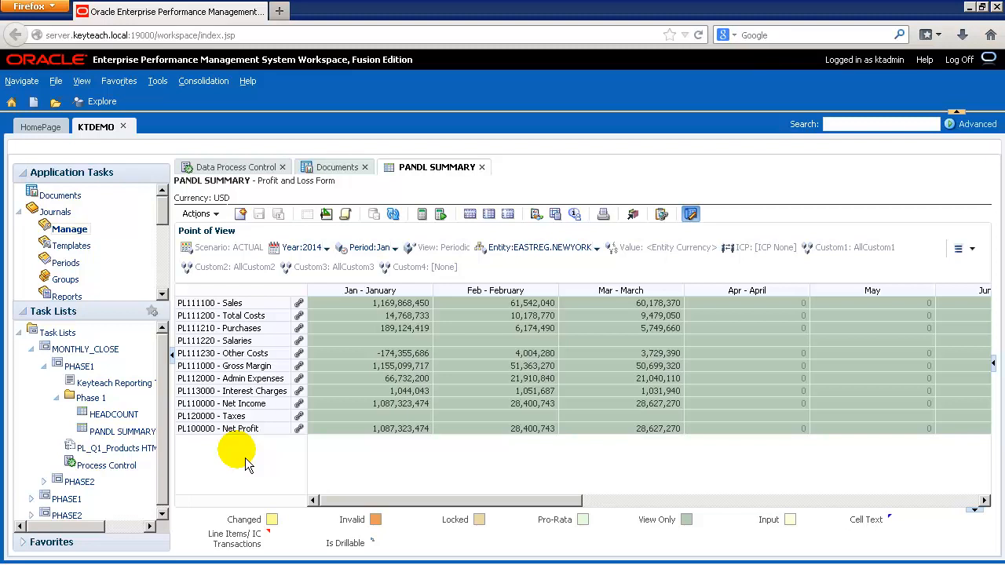
mouse_move(251, 475)
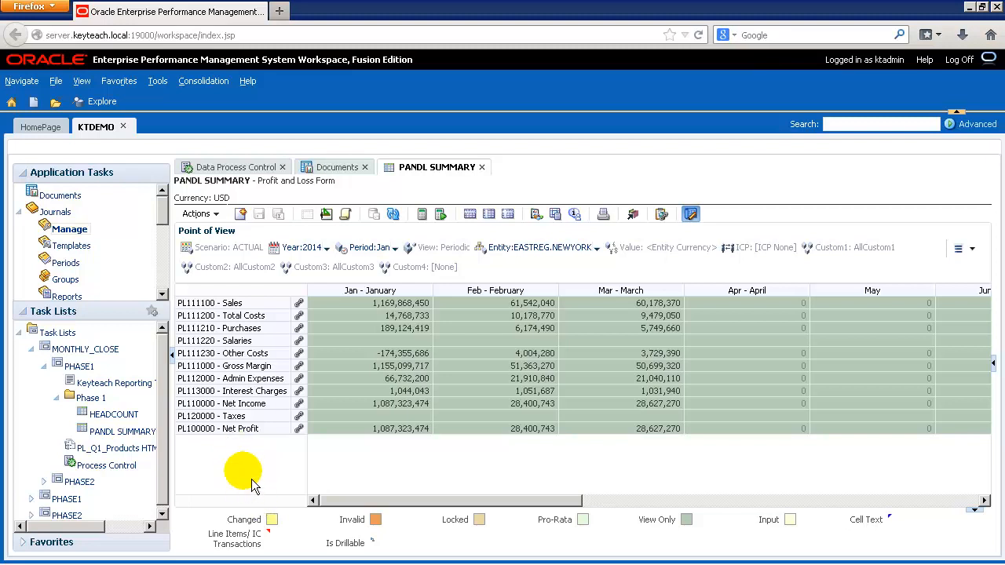
mouse_move(283, 481)
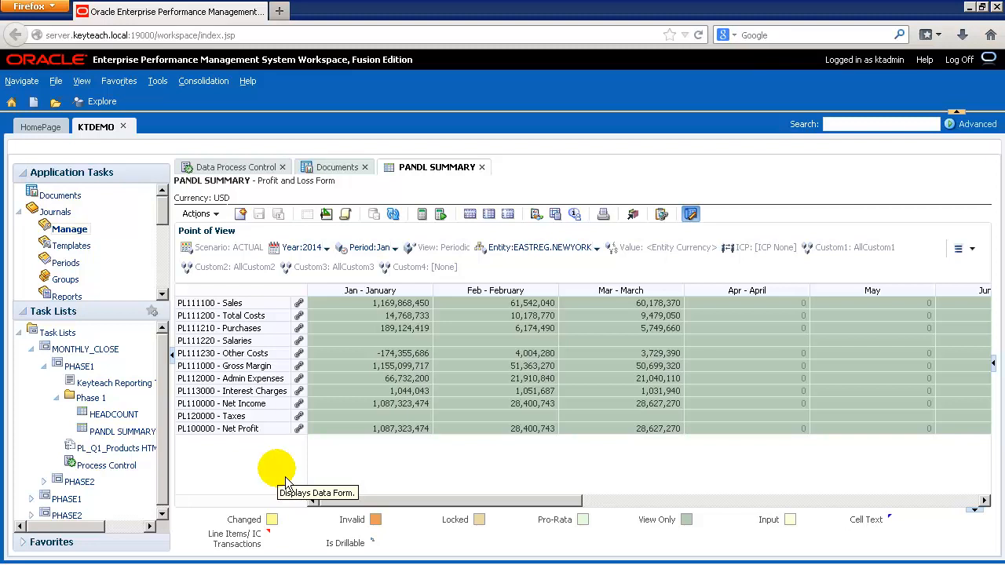
mouse_move(126, 498)
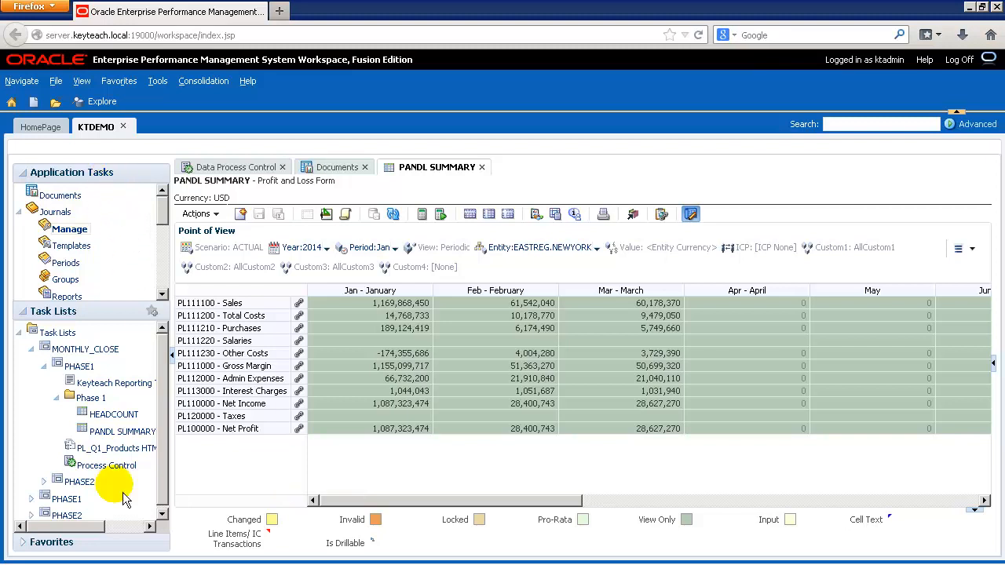
mouse_move(227, 471)
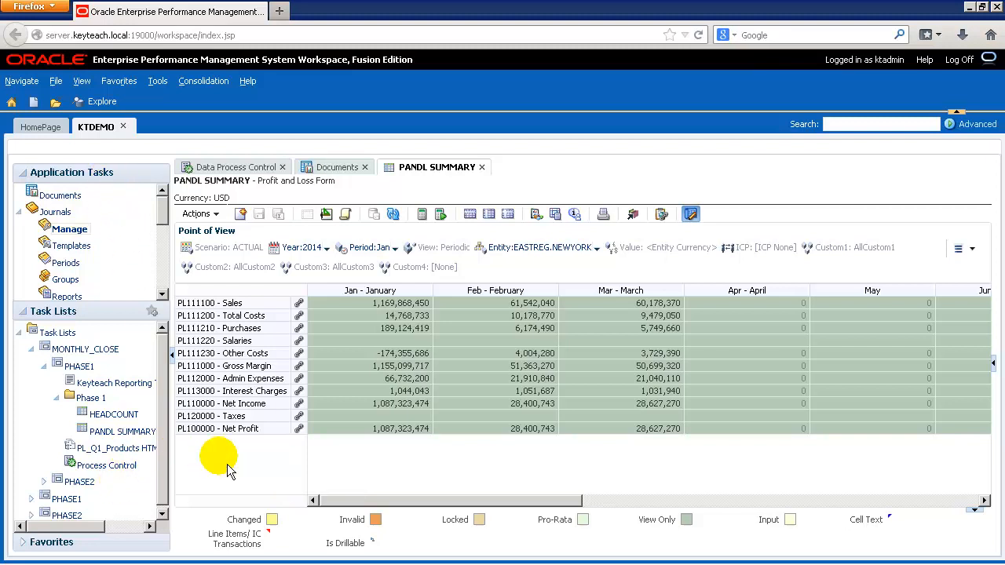
left_click(336, 167)
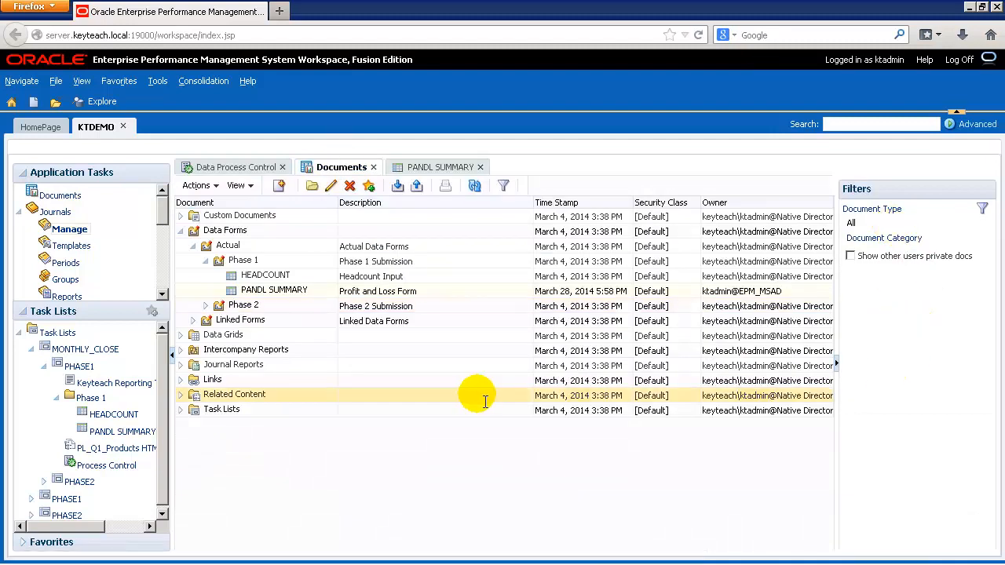
mouse_move(930, 174)
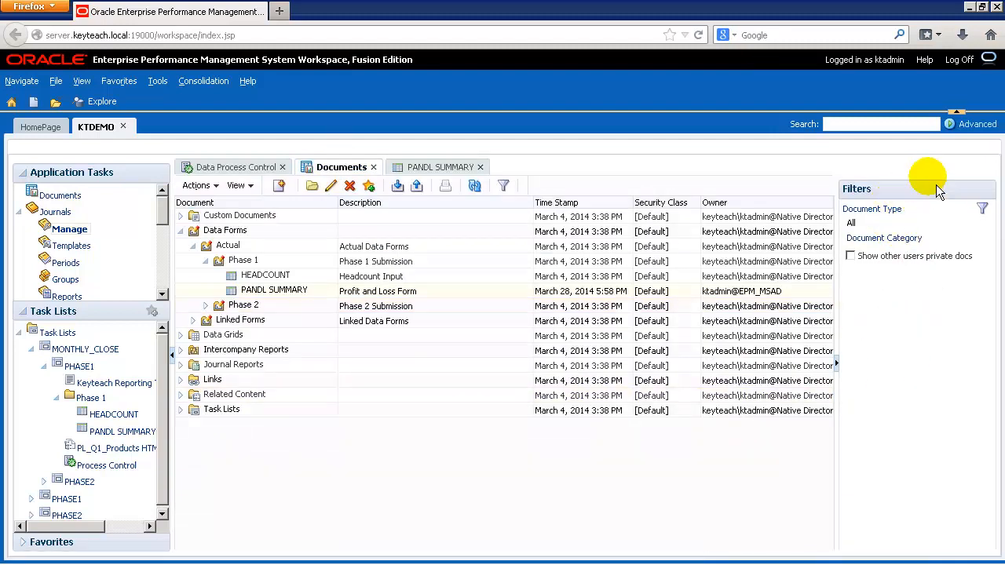
mouse_move(837, 362)
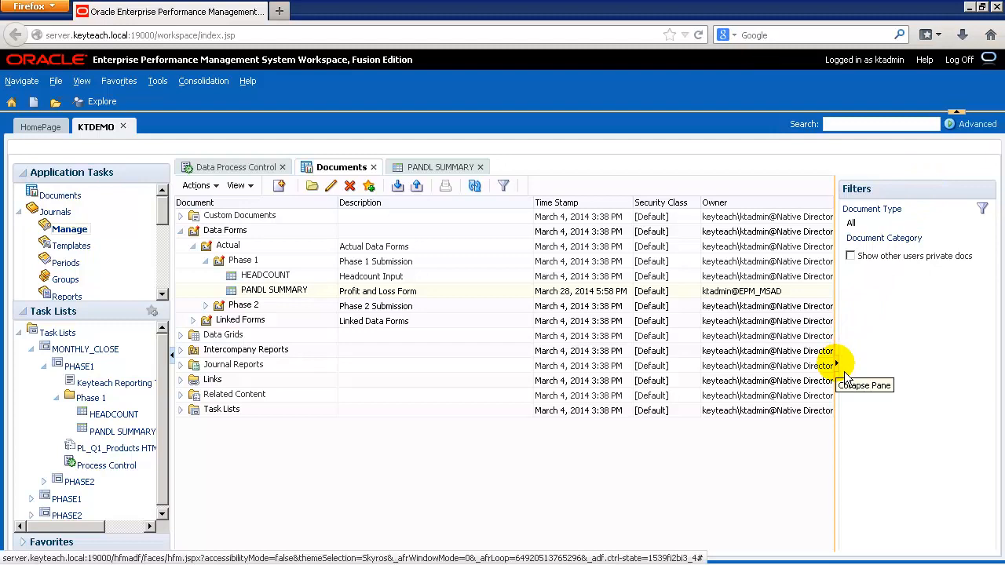
Step: Collapse the Filters pane so the document list spans the full width
left_click(836, 365)
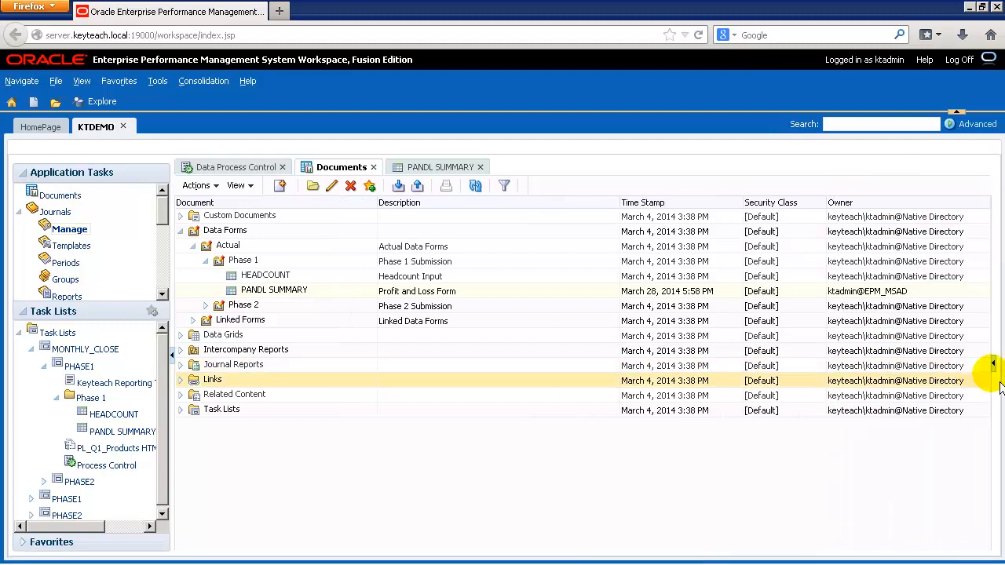